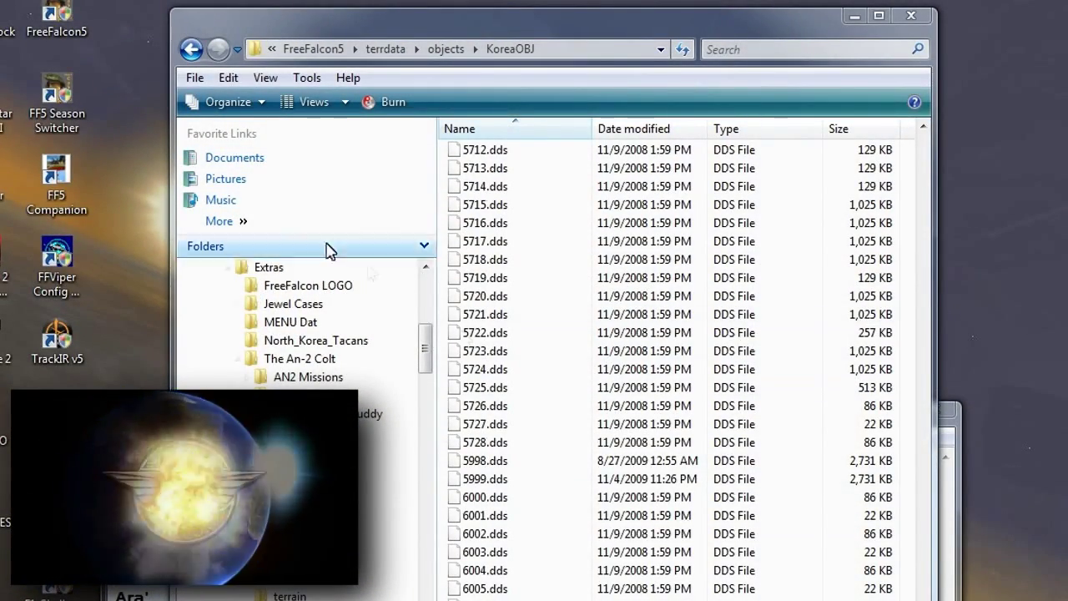
Step: Navigate back to FreeFalcon5, into Utilities\TOOLS\TODmixer, and launch TODmixer v1.3
{"action": "left_click", "coordinate": [192, 48]}
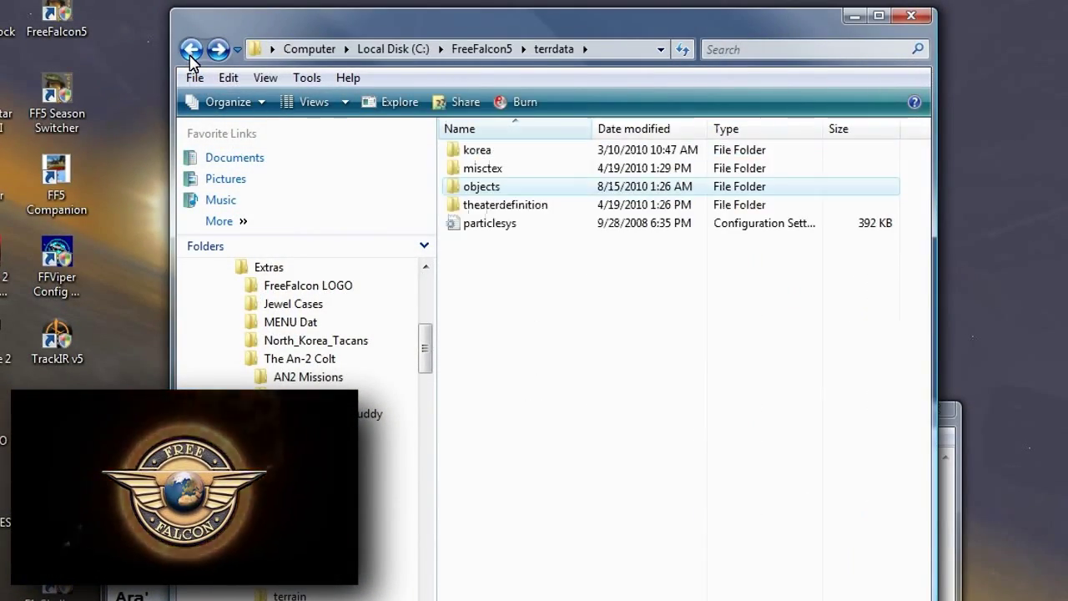
{"action": "left_click", "coordinate": [191, 48]}
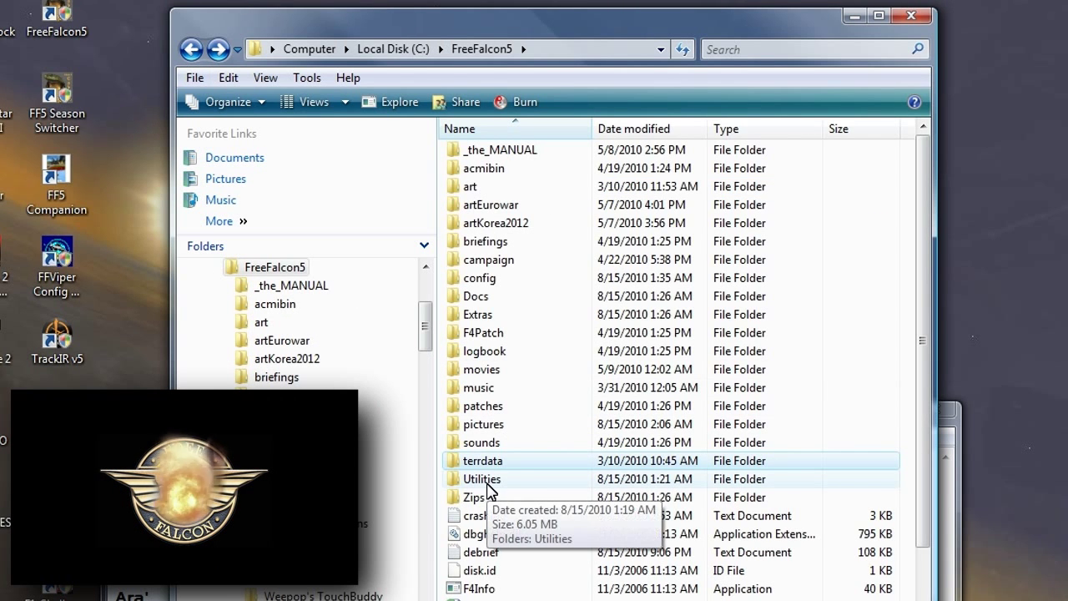
{"action": "double_click", "coordinate": [483, 479]}
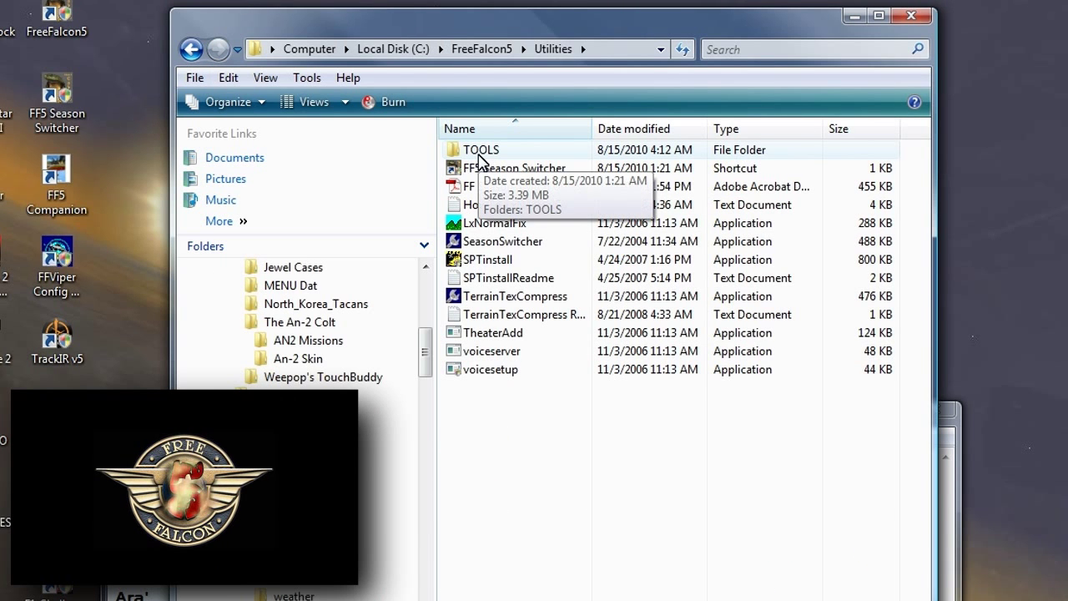
{"action": "left_click", "coordinate": [482, 149]}
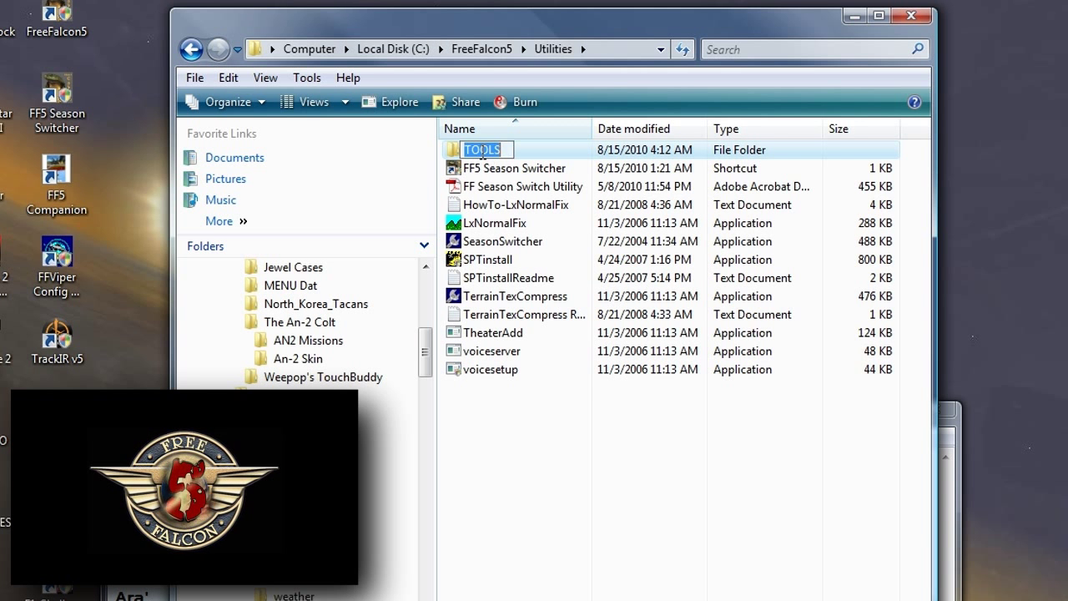
{"action": "double_click", "coordinate": [483, 149]}
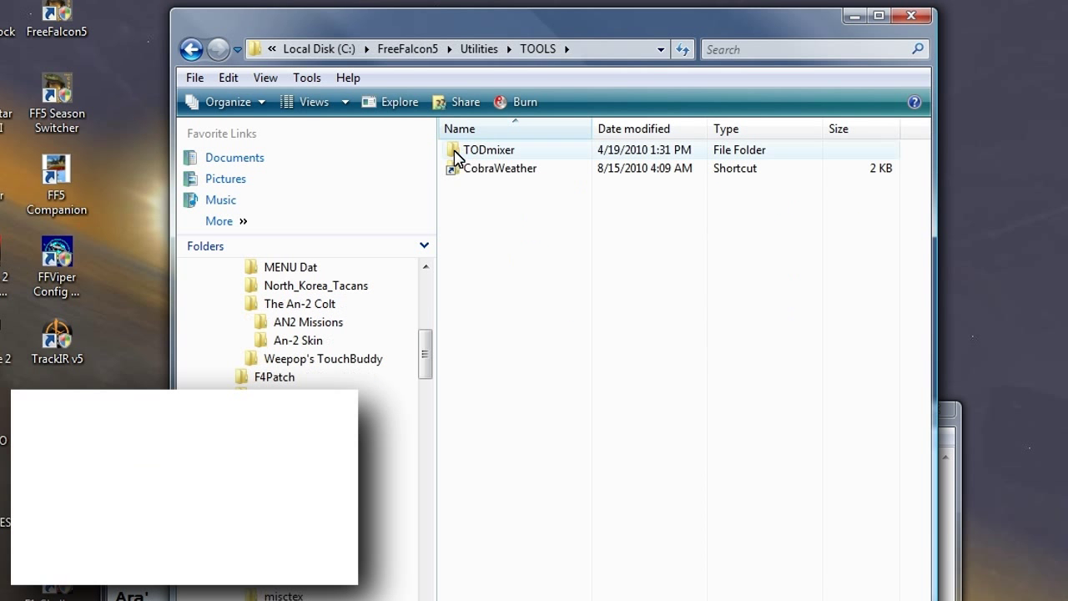
{"action": "double_click", "coordinate": [486, 149]}
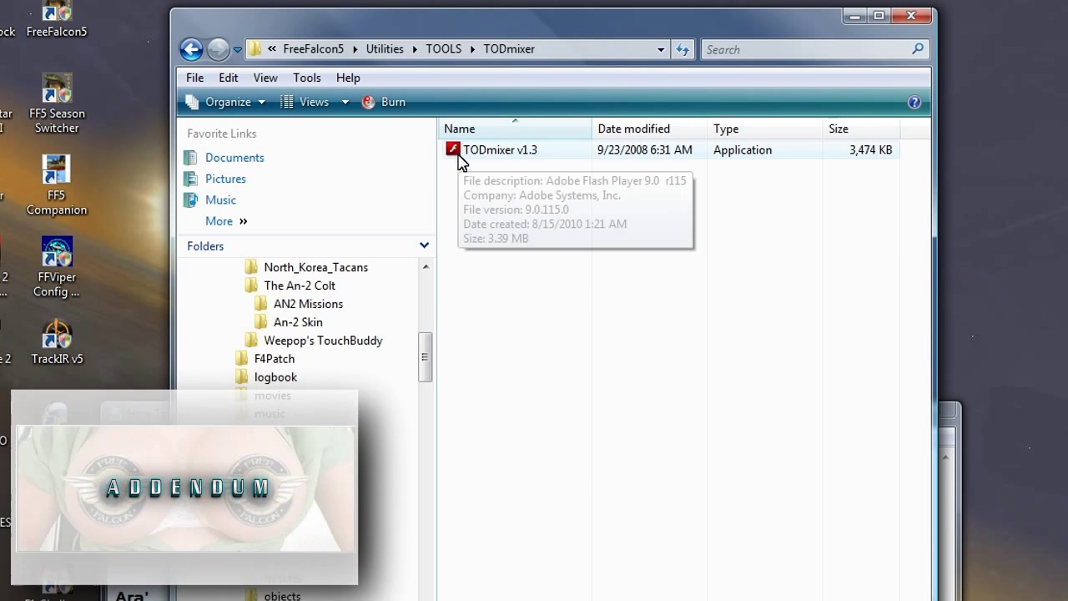
{"action": "double_click", "coordinate": [497, 149]}
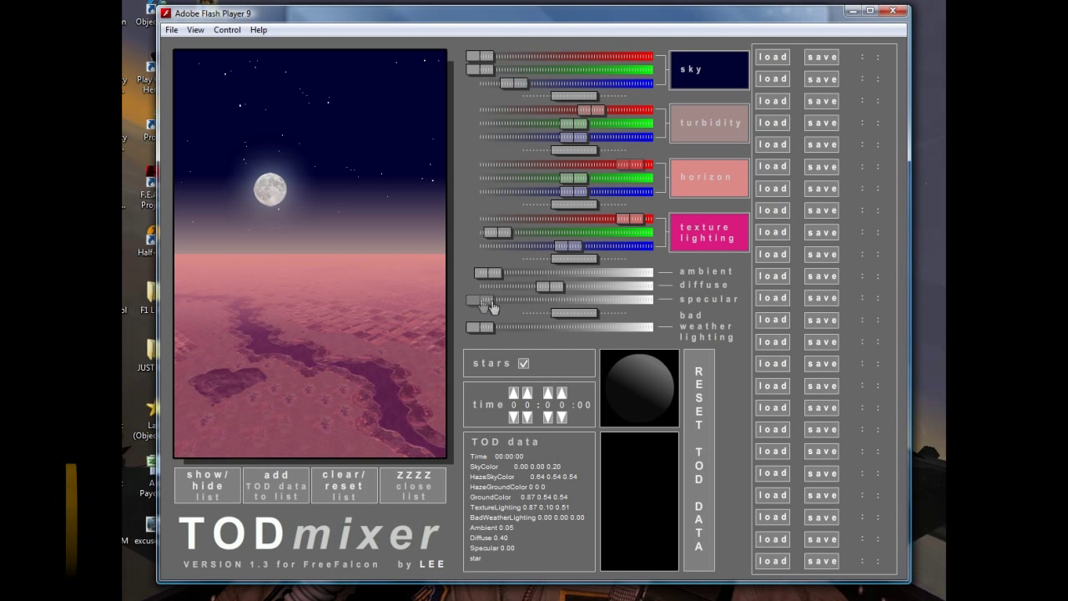
Step: Test the specular and bad-weather lighting sliders, then reset all TOD data to defaults
{"action": "left_click_drag", "start_coordinate": [487, 300], "coordinate": [513, 300]}
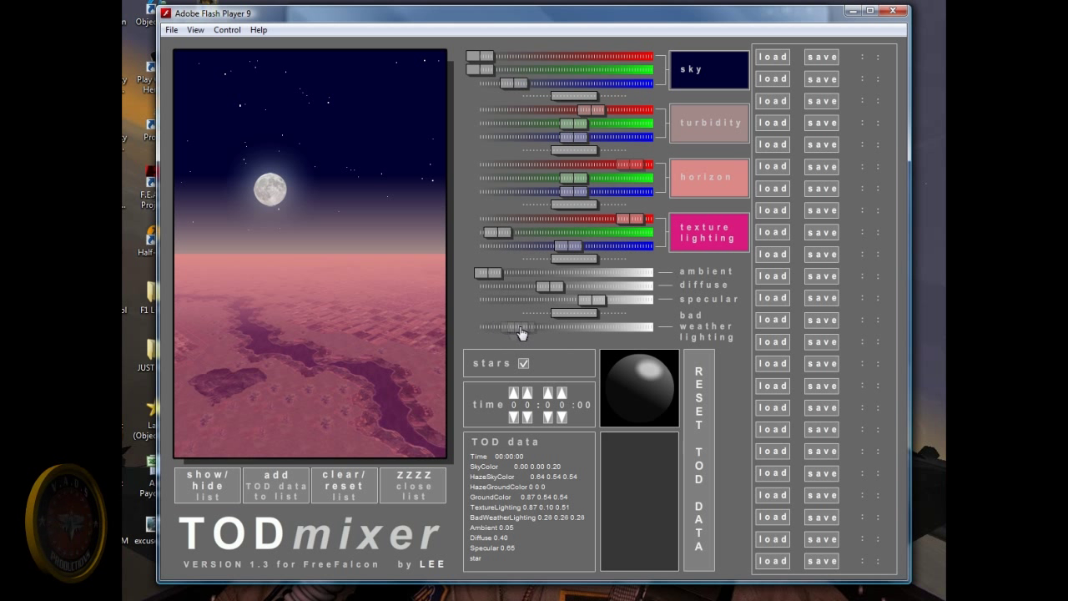
{"action": "left_click_drag", "start_coordinate": [522, 325], "coordinate": [597, 325]}
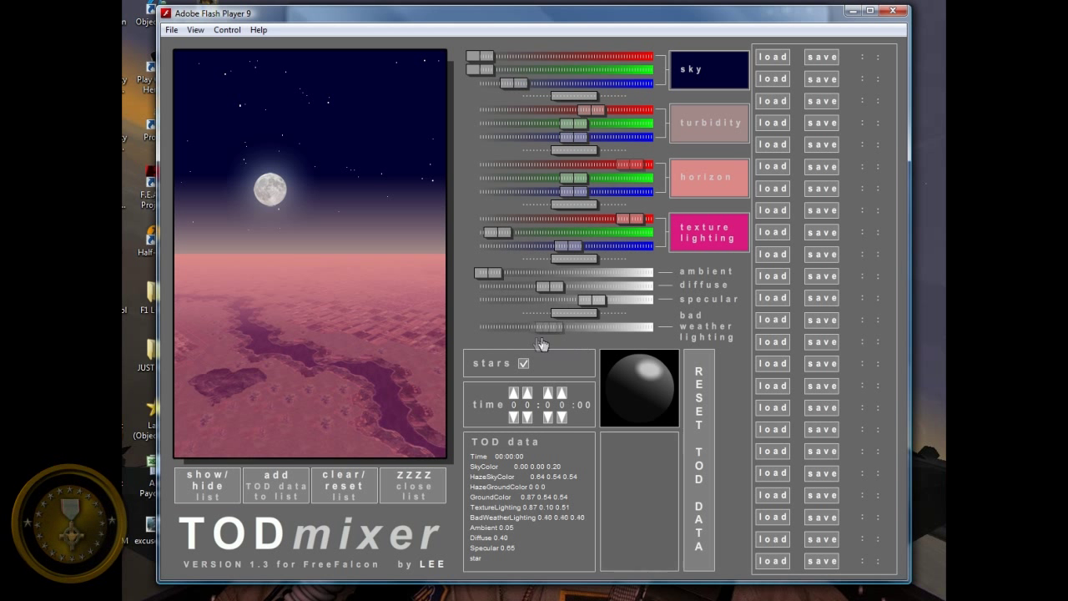
{"action": "left_click_drag", "start_coordinate": [559, 325], "coordinate": [509, 325]}
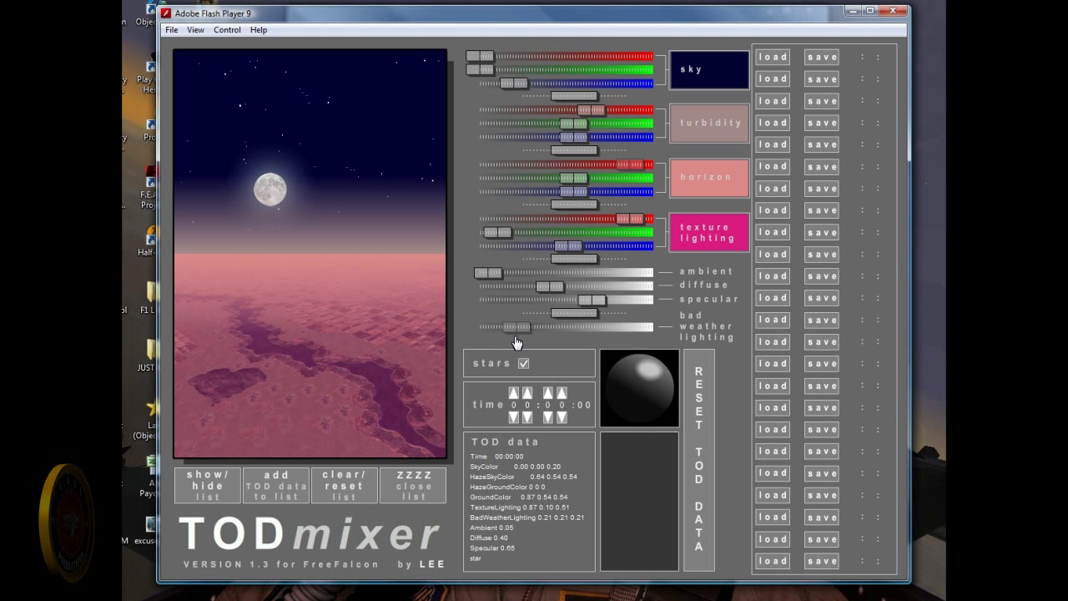
{"action": "left_click", "coordinate": [698, 397]}
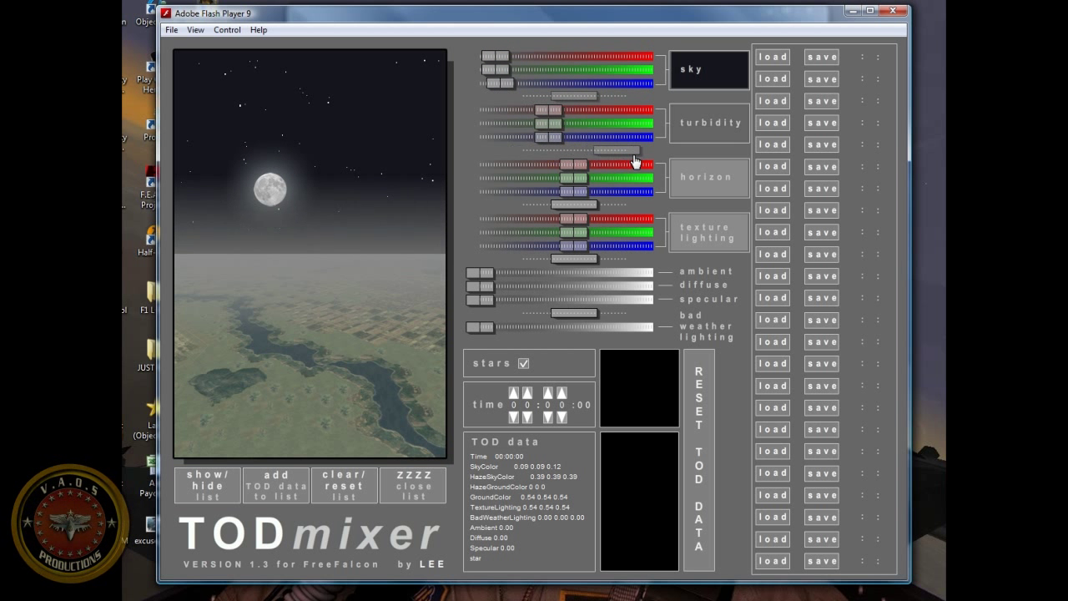
Step: Adjust the midnight sky haze and restore the player's Show All full-window view
{"action": "left_click_drag", "start_coordinate": [592, 205], "coordinate": [613, 205]}
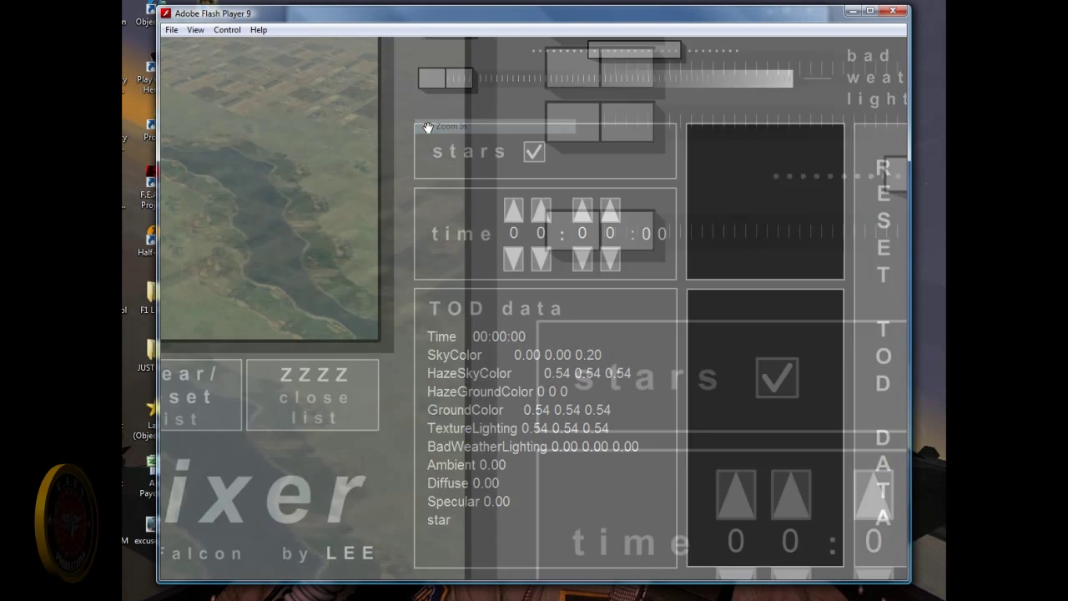
{"action": "right_click", "coordinate": [425, 126]}
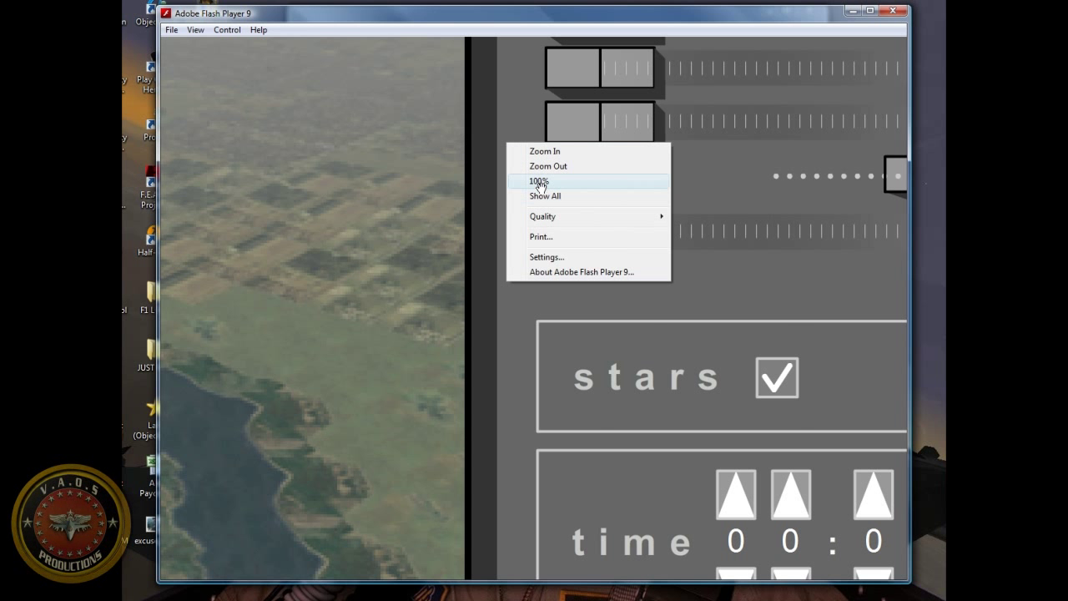
{"action": "left_click", "coordinate": [540, 181]}
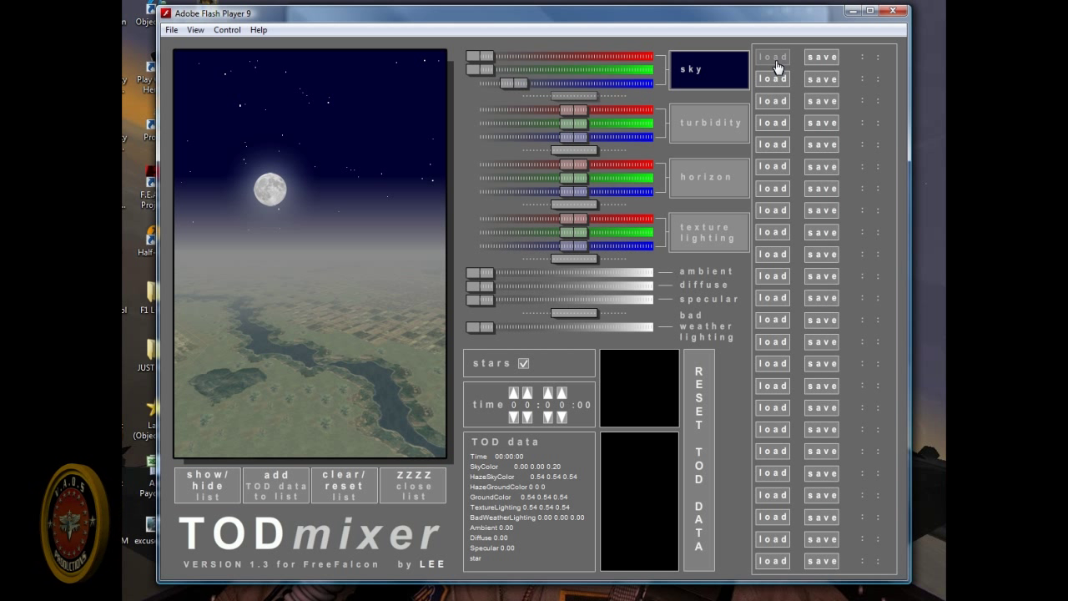
{"action": "mouse_move", "coordinate": [769, 520]}
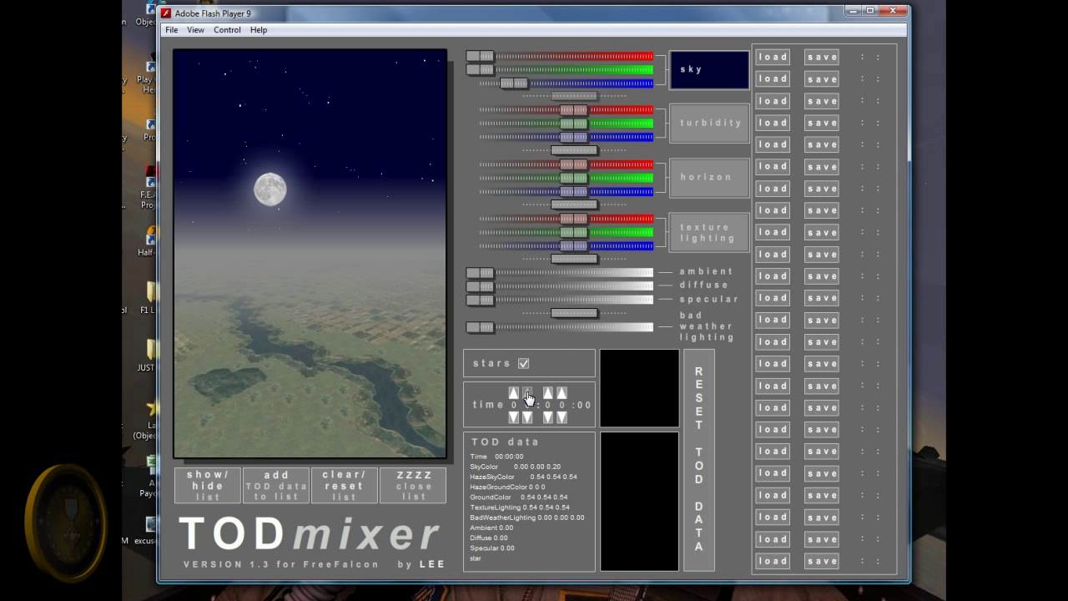
{"action": "mouse_move", "coordinate": [336, 156]}
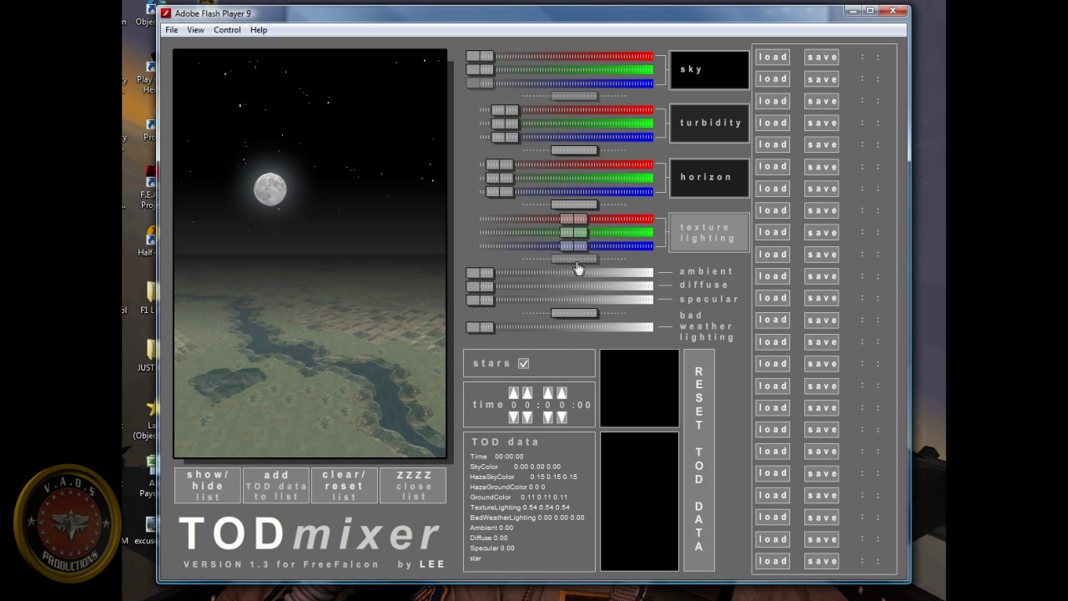
Step: Turn midnight texture lighting down to black and set low specular and ambient light
{"action": "left_click_drag", "start_coordinate": [576, 244], "coordinate": [541, 257]}
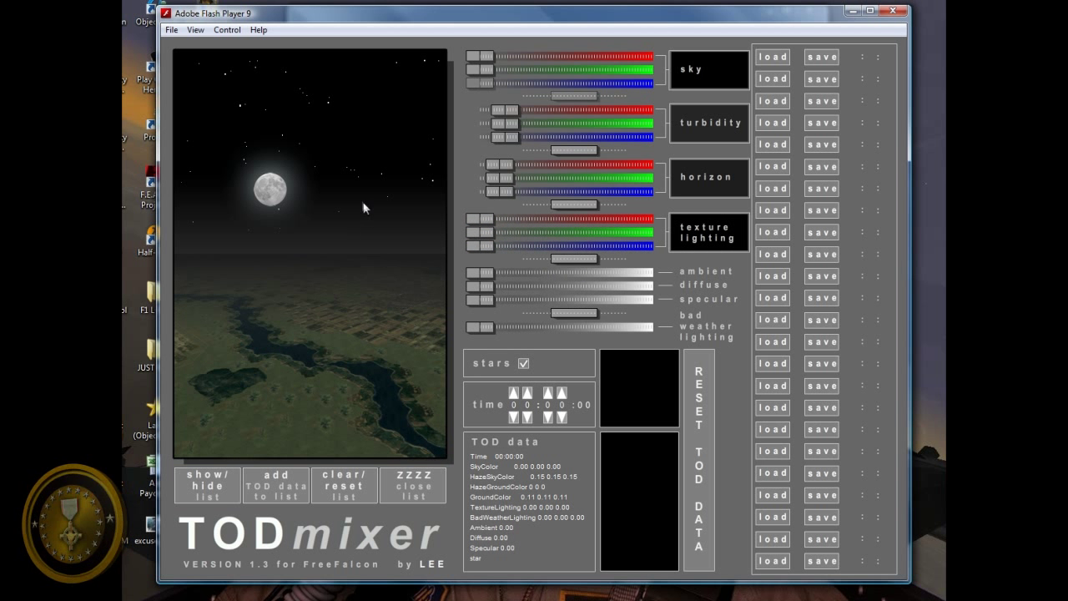
{"action": "mouse_move", "coordinate": [517, 311]}
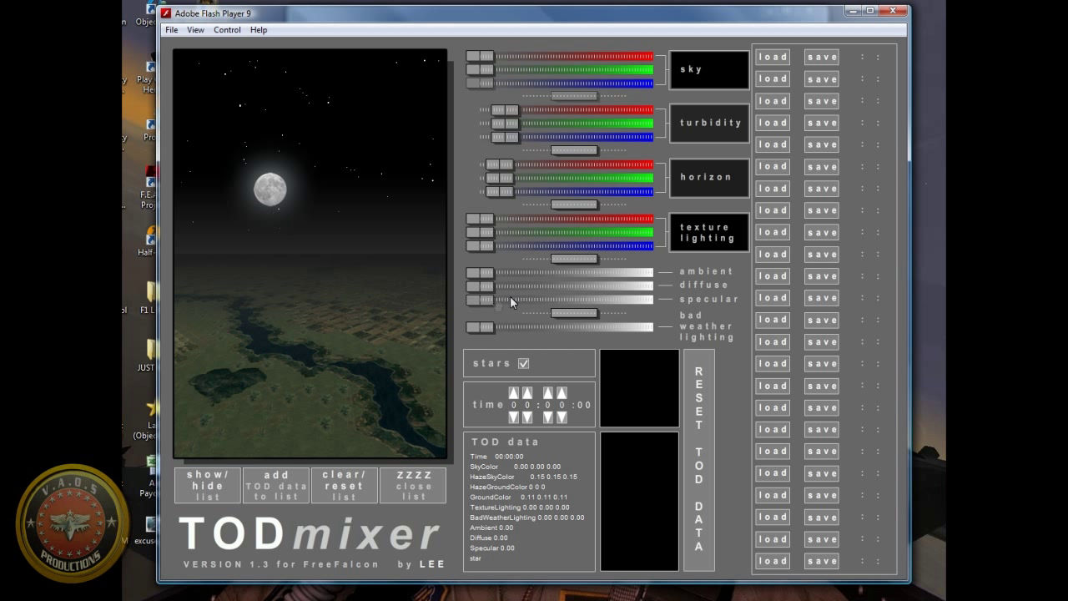
{"action": "left_click_drag", "start_coordinate": [505, 328], "coordinate": [589, 313]}
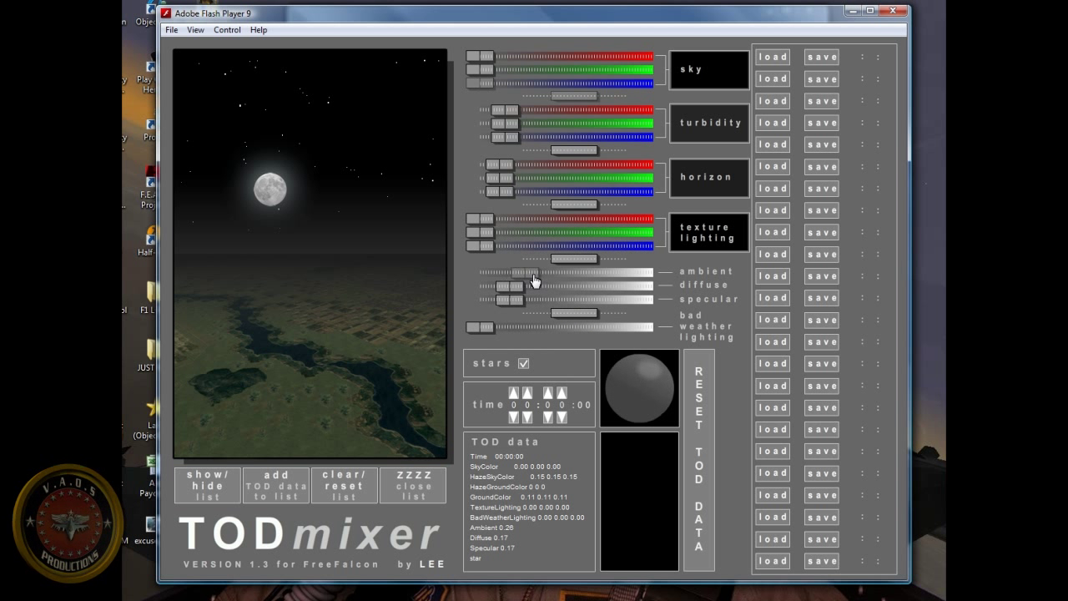
{"action": "left_click_drag", "start_coordinate": [551, 286], "coordinate": [518, 284]}
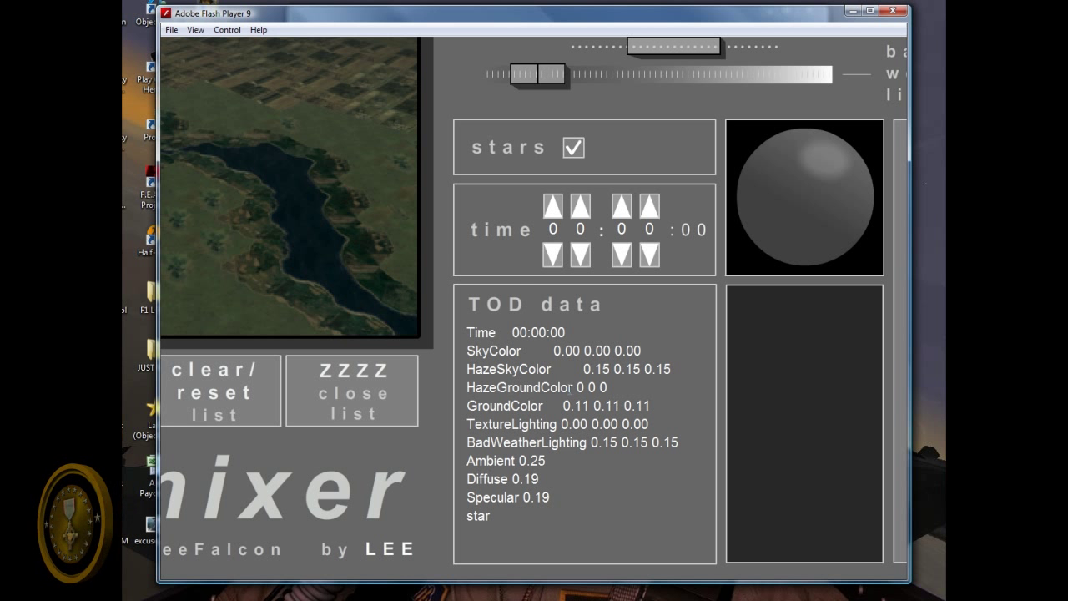
Step: Bring up the player's zoom menu to return to the Show All view
{"action": "right_click", "coordinate": [484, 119]}
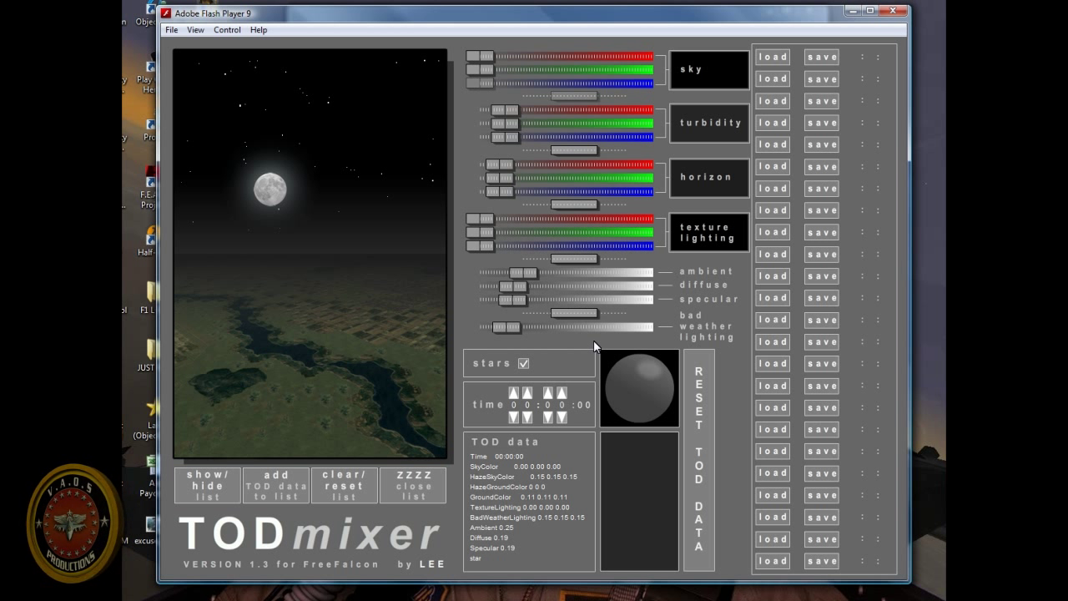
{"action": "mouse_move", "coordinate": [619, 399]}
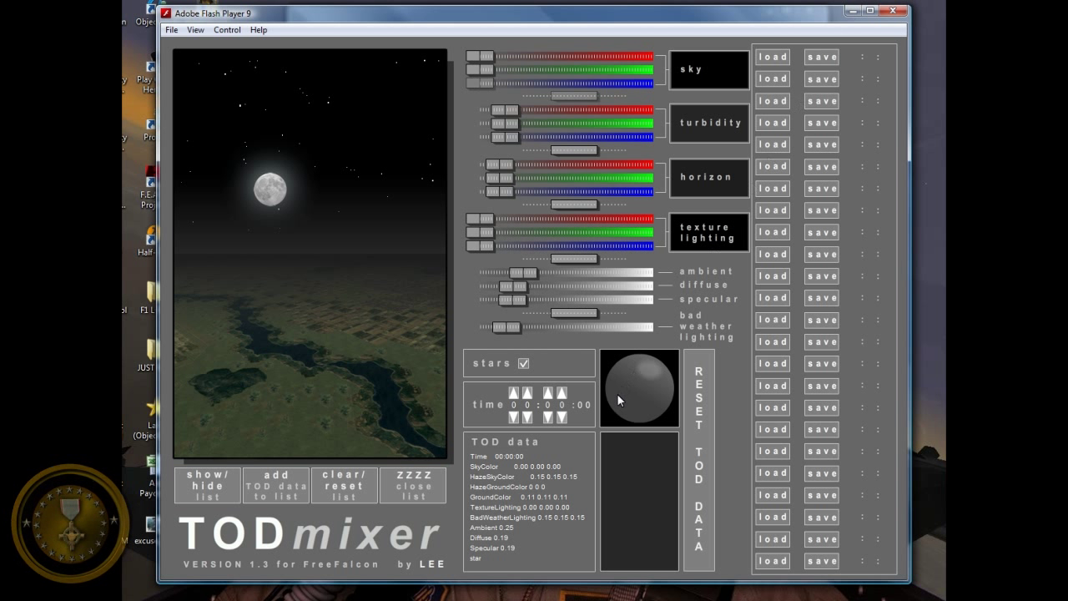
Step: Save midnight lighting to slot one, then save it as 03:00 in slot two
{"action": "left_click", "coordinate": [823, 57]}
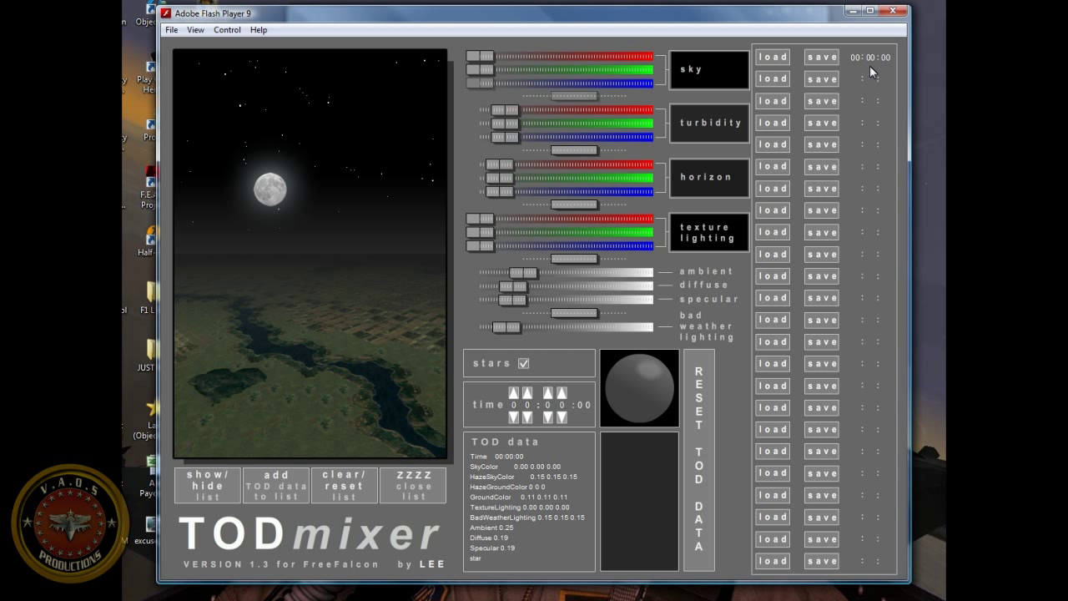
{"action": "mouse_move", "coordinate": [536, 403]}
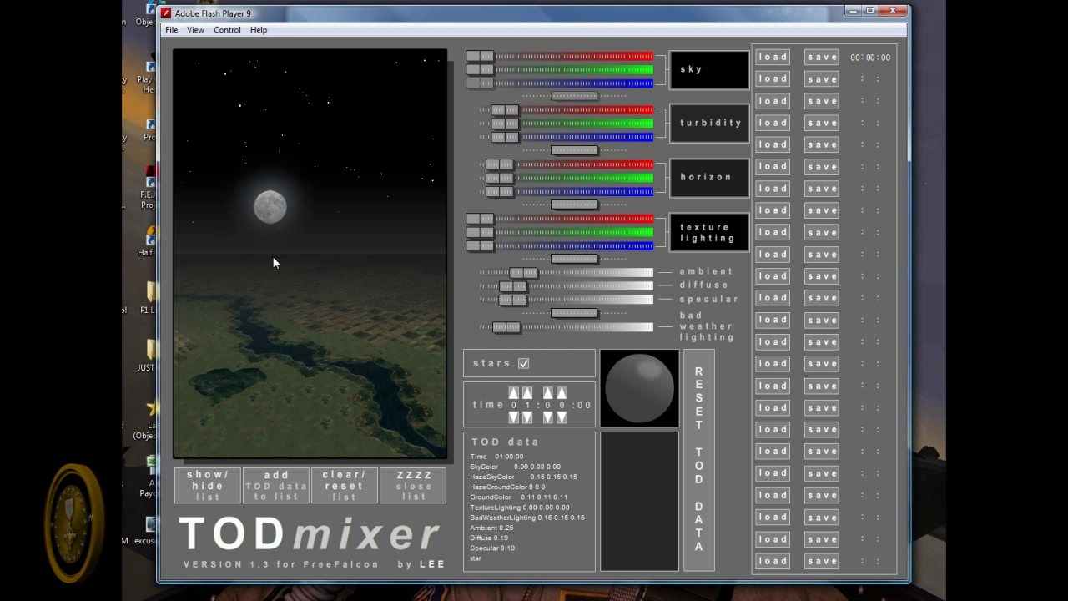
{"action": "left_click", "coordinate": [525, 391]}
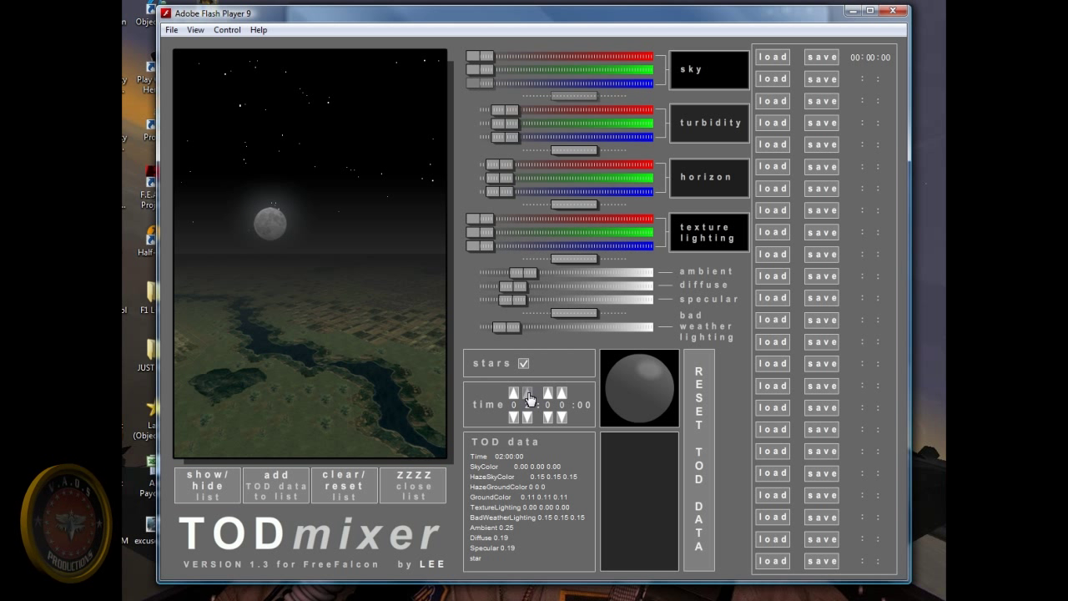
{"action": "left_click", "coordinate": [517, 390]}
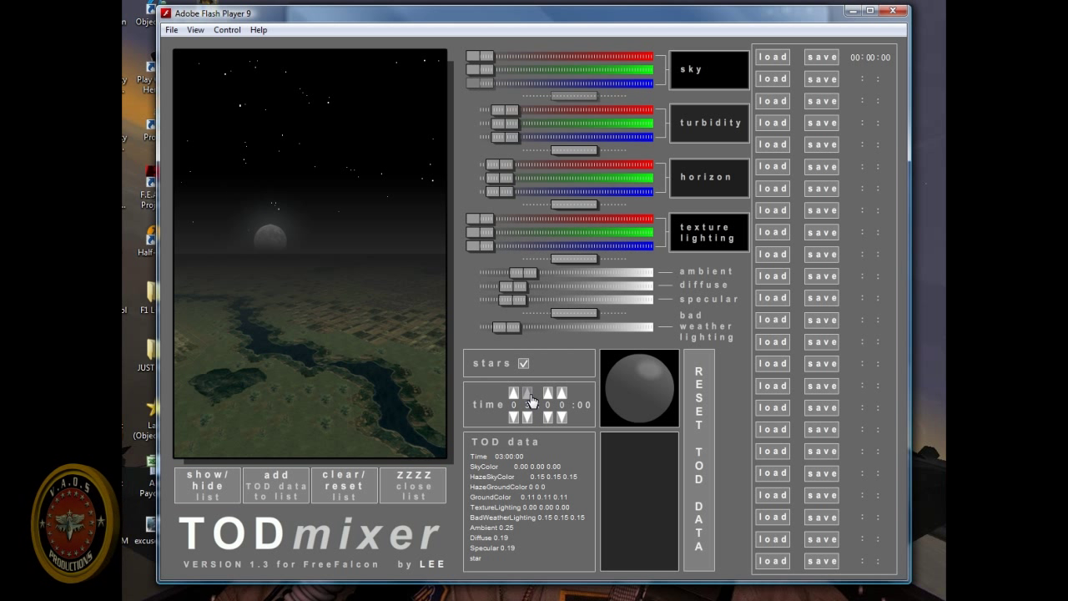
{"action": "left_click", "coordinate": [518, 390]}
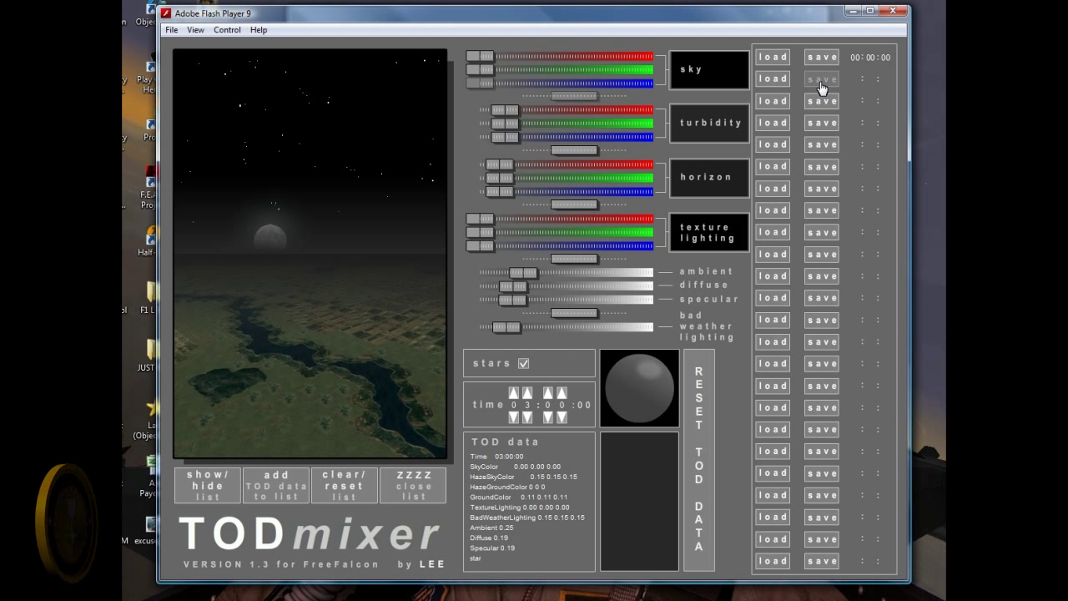
{"action": "left_click", "coordinate": [821, 79]}
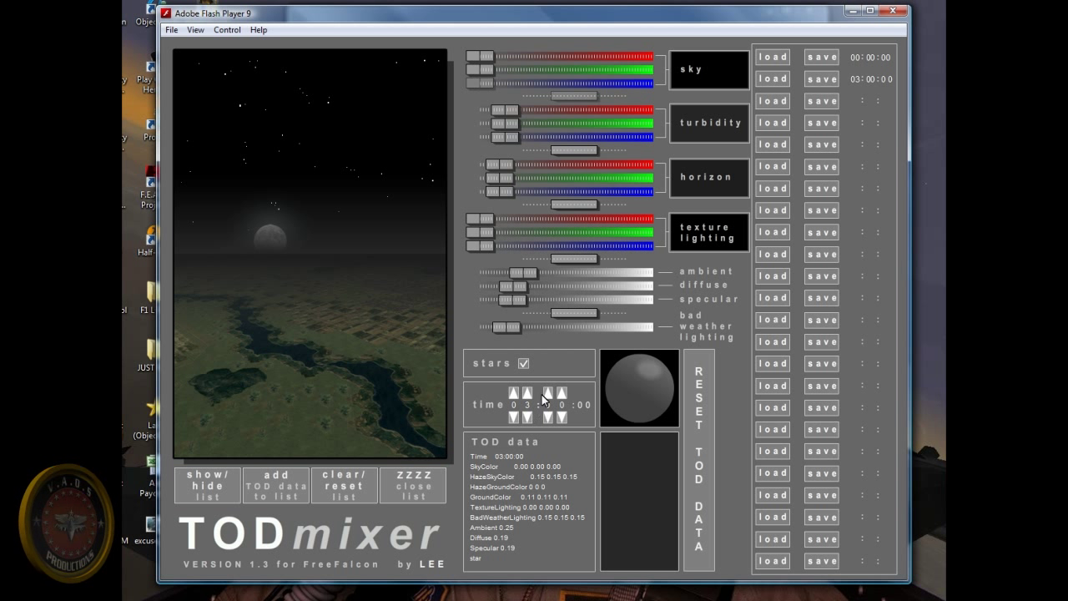
{"action": "left_click", "coordinate": [534, 390]}
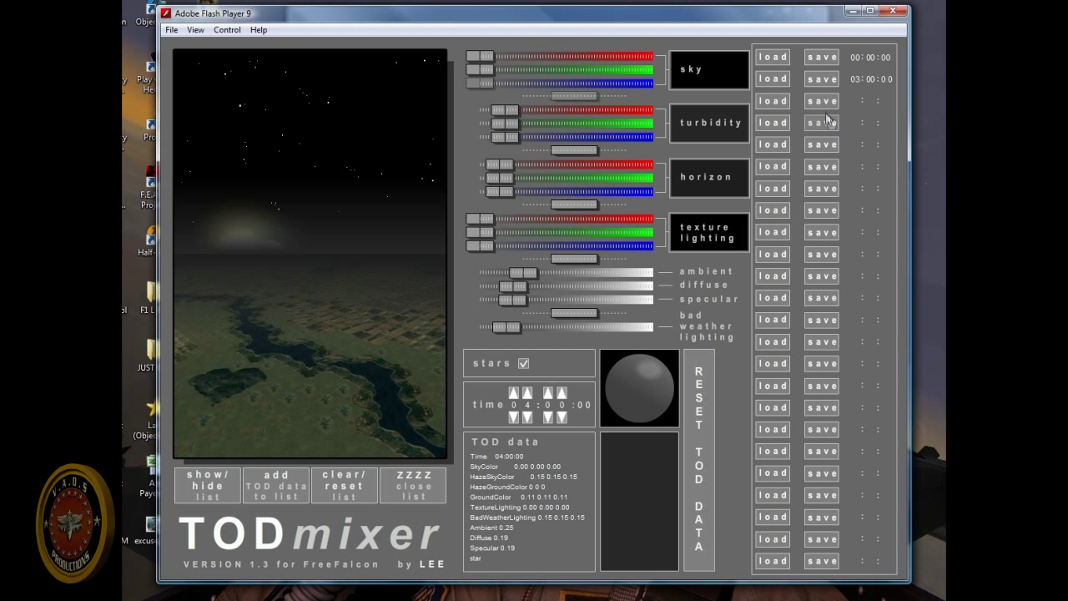
{"action": "mouse_move", "coordinate": [310, 270]}
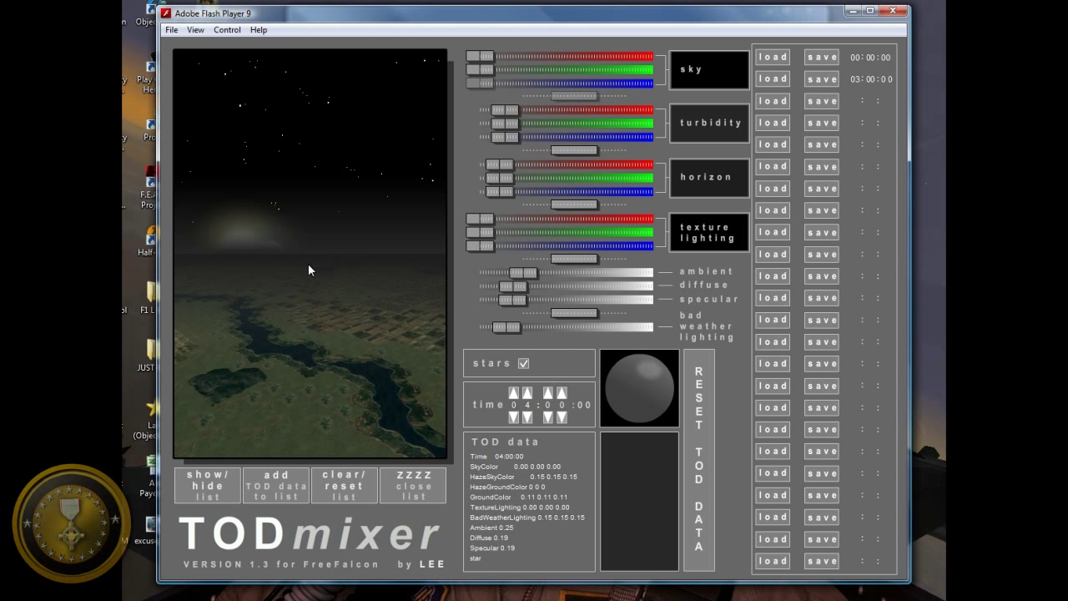
{"action": "mouse_move", "coordinate": [263, 219]}
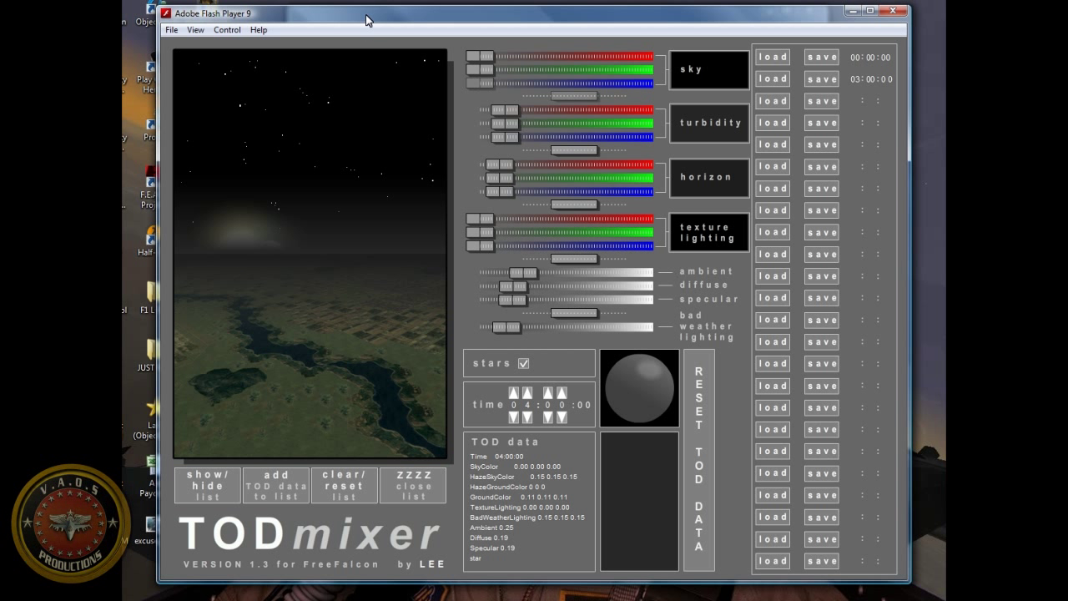
{"action": "mouse_move", "coordinate": [397, 426]}
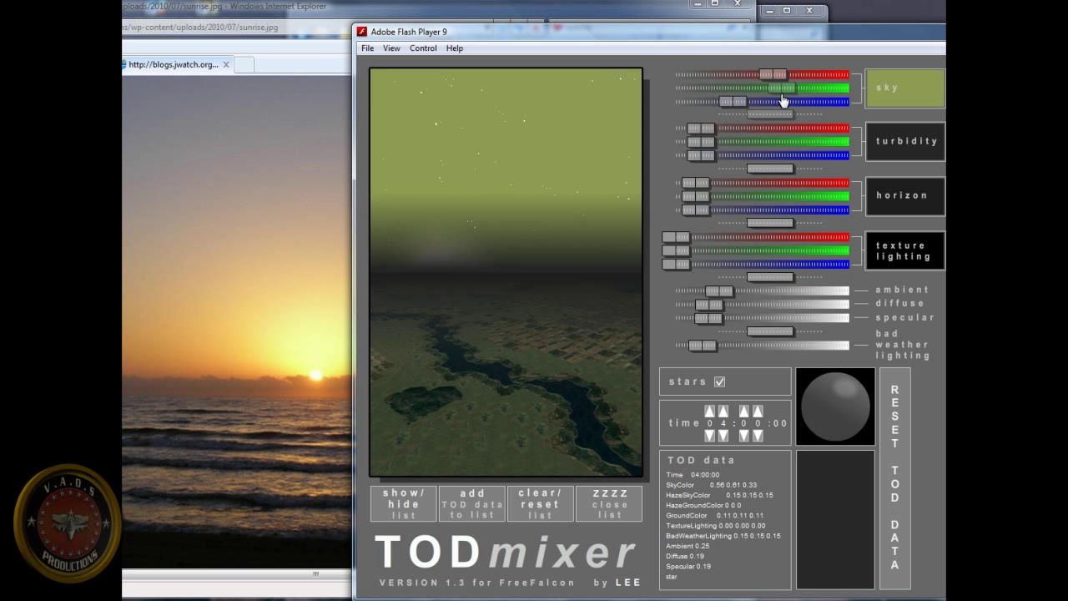
Step: Tune the 04:00 sky colour to a muted mauve-grey of 0.43 0.39 0.41
{"action": "left_click_drag", "start_coordinate": [772, 75], "coordinate": [788, 75]}
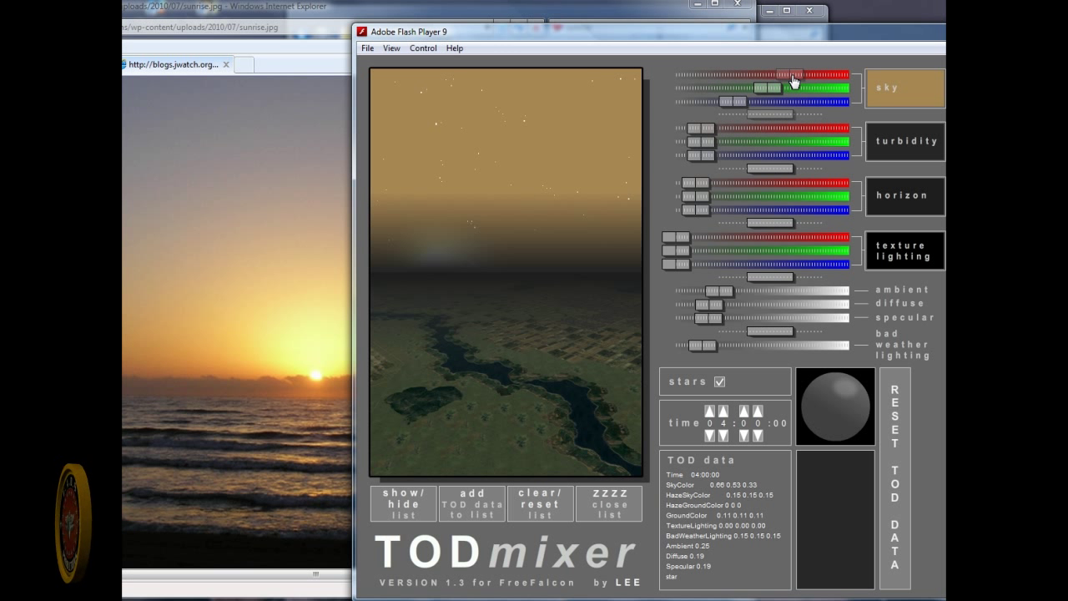
{"action": "left_click_drag", "start_coordinate": [793, 79], "coordinate": [766, 90]}
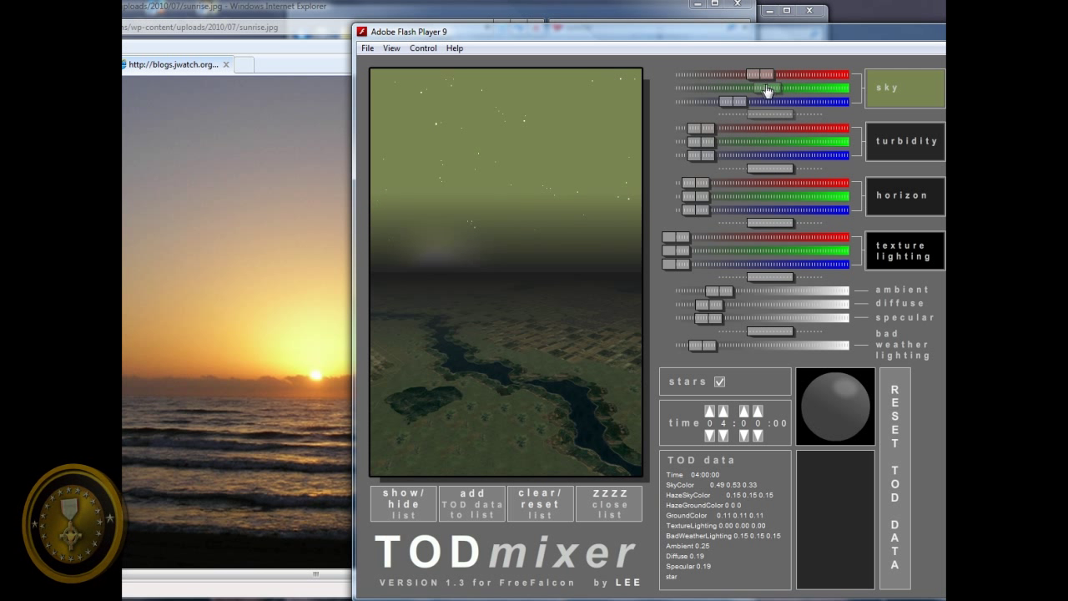
{"action": "left_click_drag", "start_coordinate": [780, 95], "coordinate": [731, 94]}
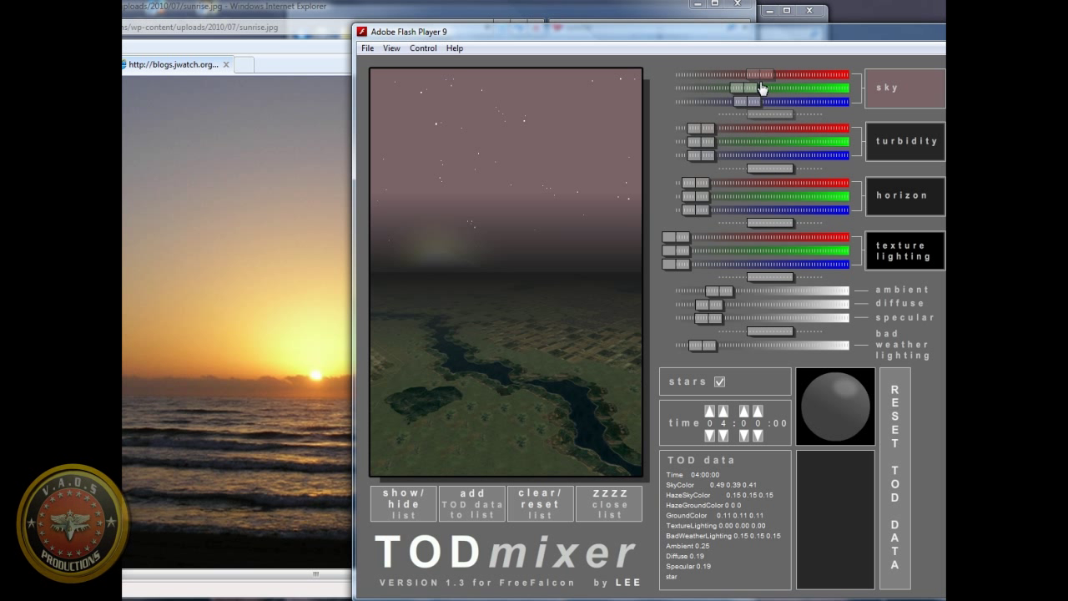
{"action": "left_click_drag", "start_coordinate": [776, 75], "coordinate": [755, 75]}
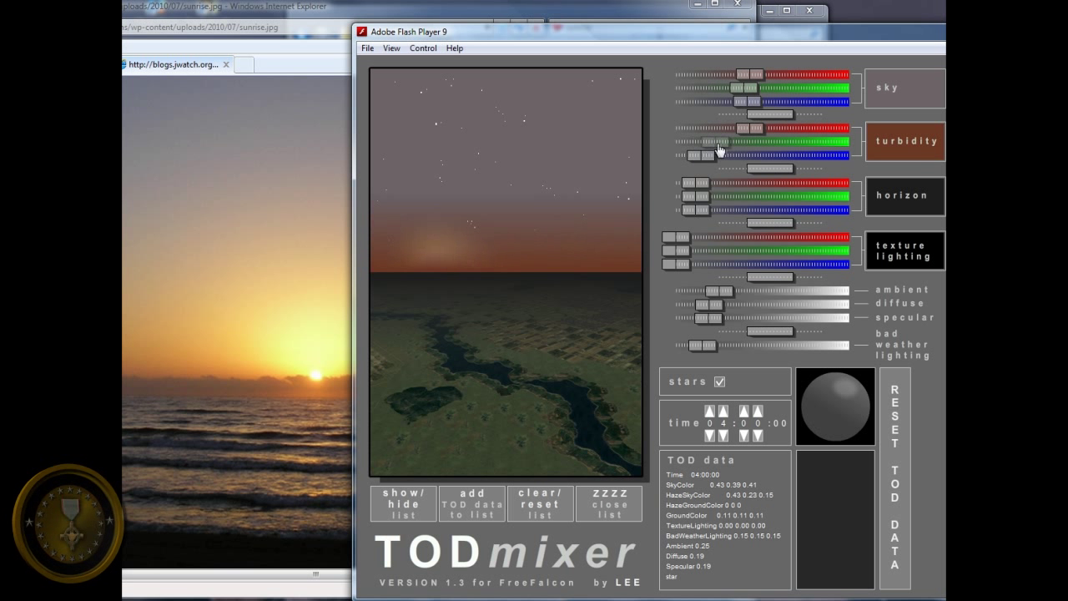
Step: Warm the 04:00 haze to golden brown by raising its red and green
{"action": "left_click_drag", "start_coordinate": [726, 156], "coordinate": [709, 156]}
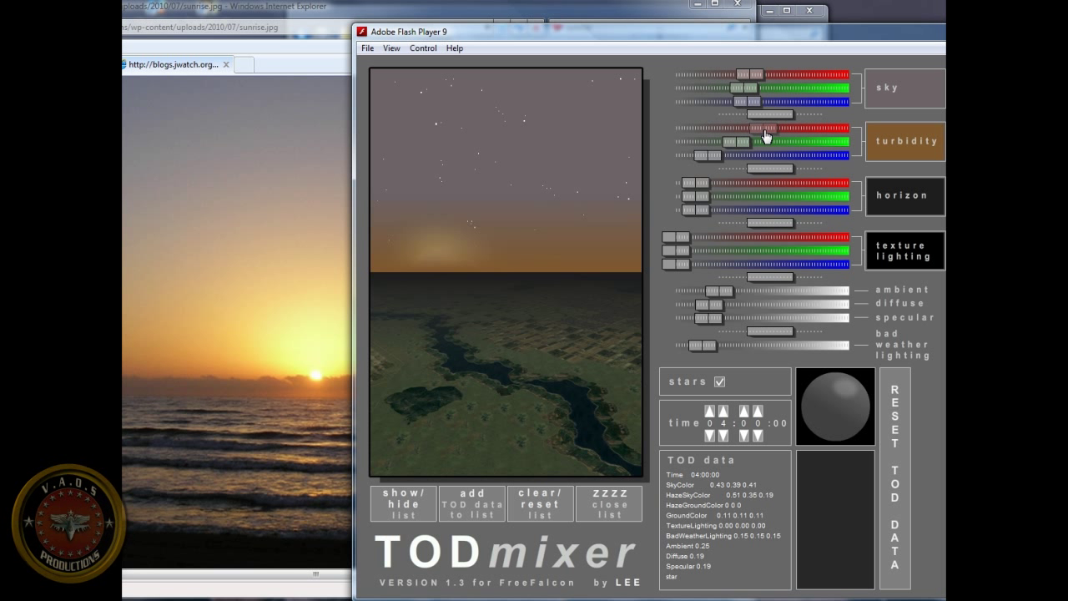
{"action": "left_click_drag", "start_coordinate": [767, 141], "coordinate": [743, 141]}
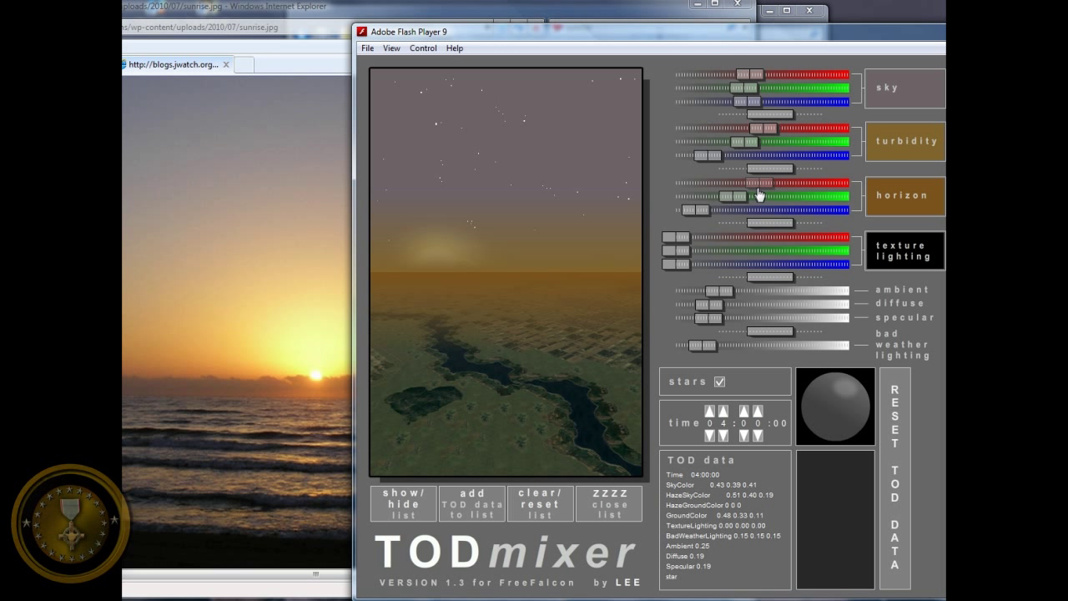
Step: Shift the 04:00 horizon colour toward amber
{"action": "left_click_drag", "start_coordinate": [759, 192], "coordinate": [717, 212]}
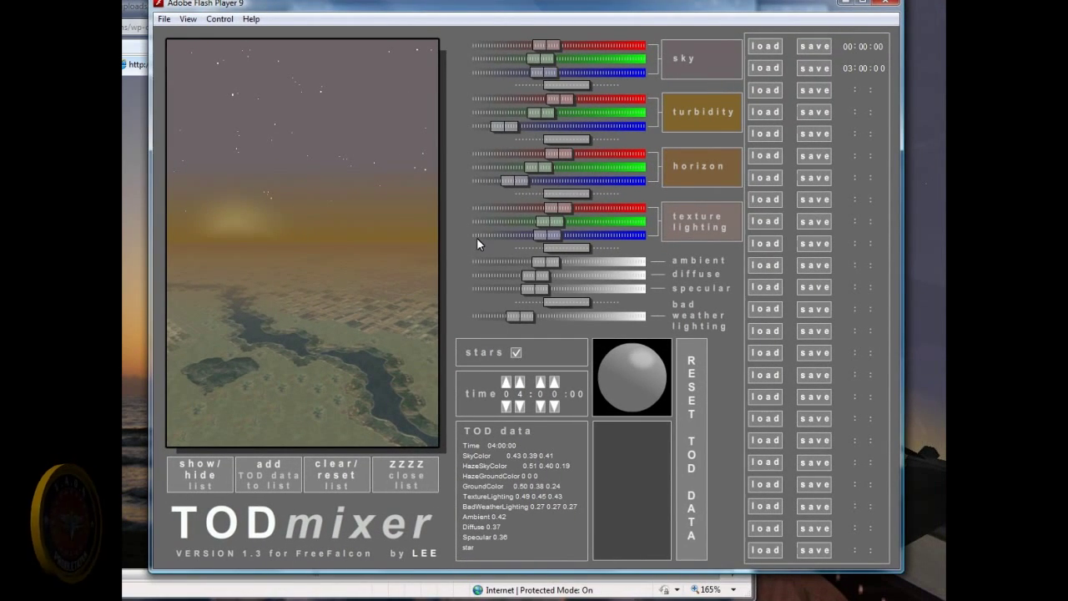
Step: Save the 04:00 sunrise lighting to slot three and reload the 00:00:00 midnight slot
{"action": "left_click", "coordinate": [816, 90]}
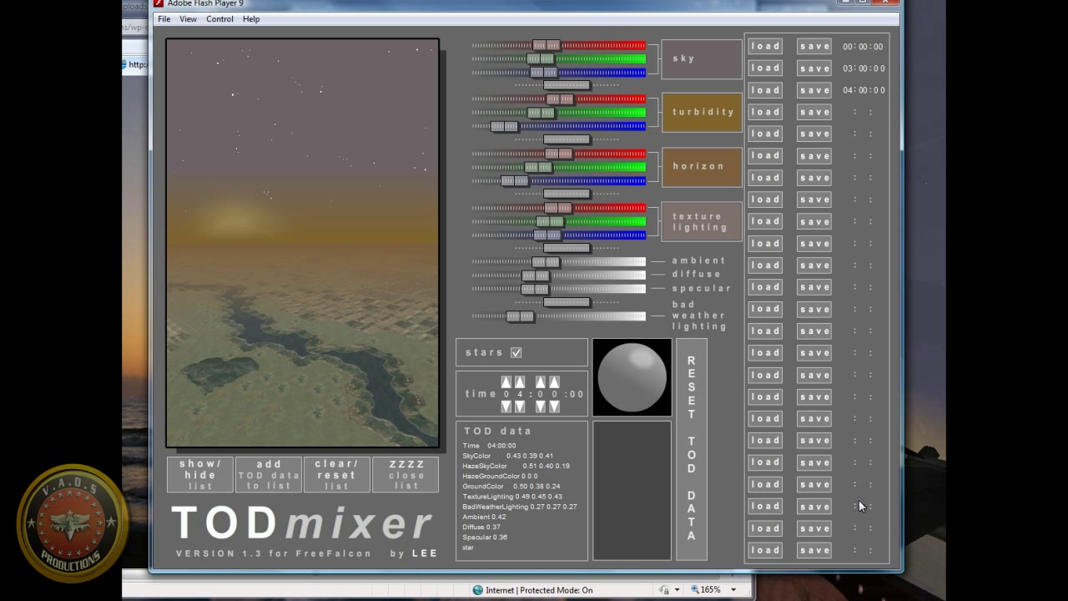
{"action": "mouse_move", "coordinate": [823, 320]}
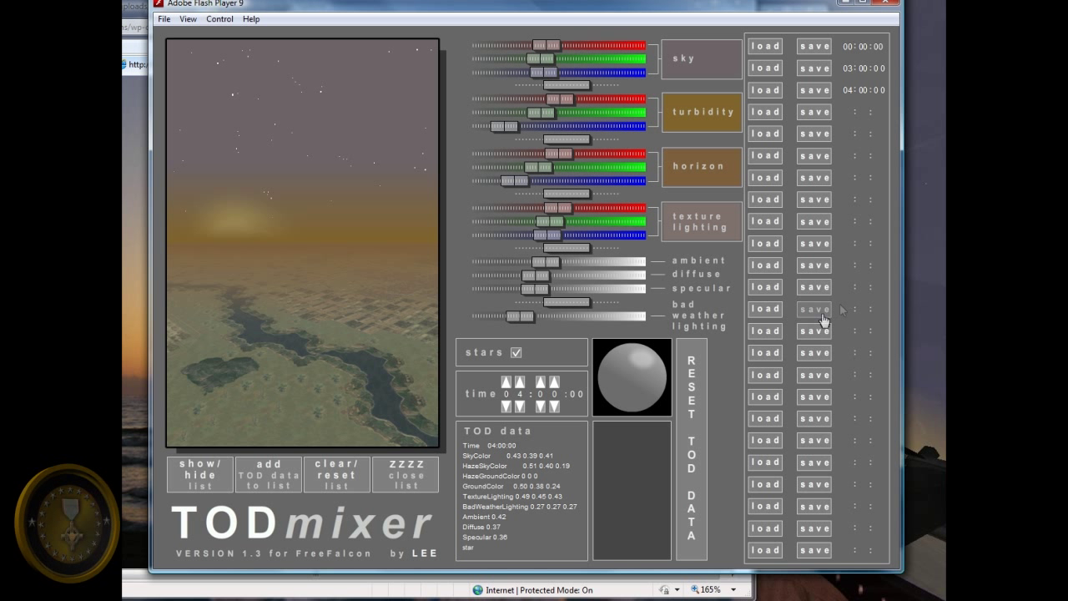
{"action": "mouse_move", "coordinate": [821, 296]}
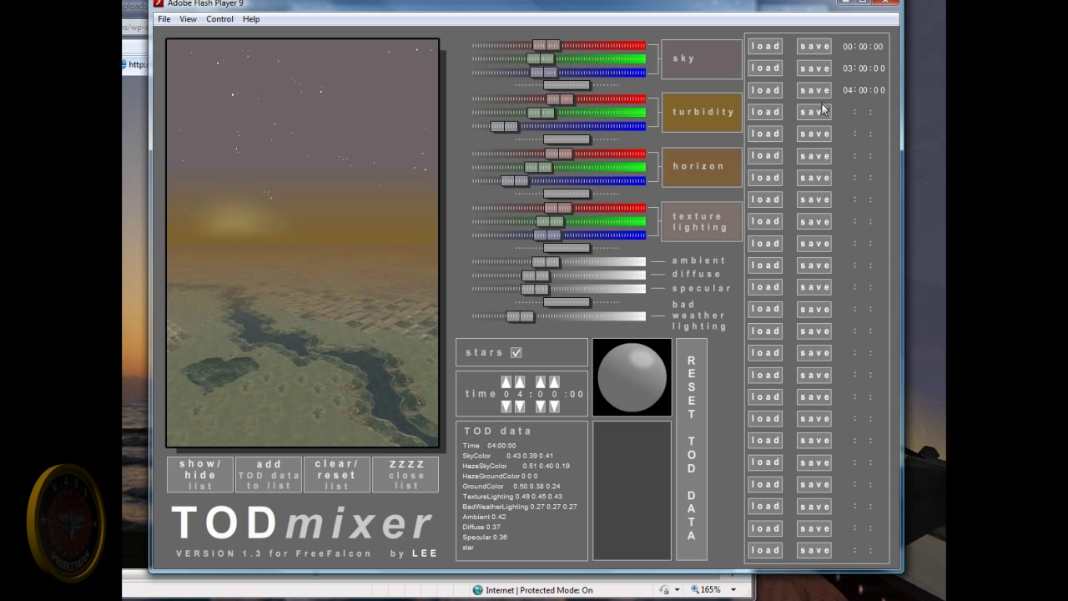
{"action": "mouse_move", "coordinate": [815, 177]}
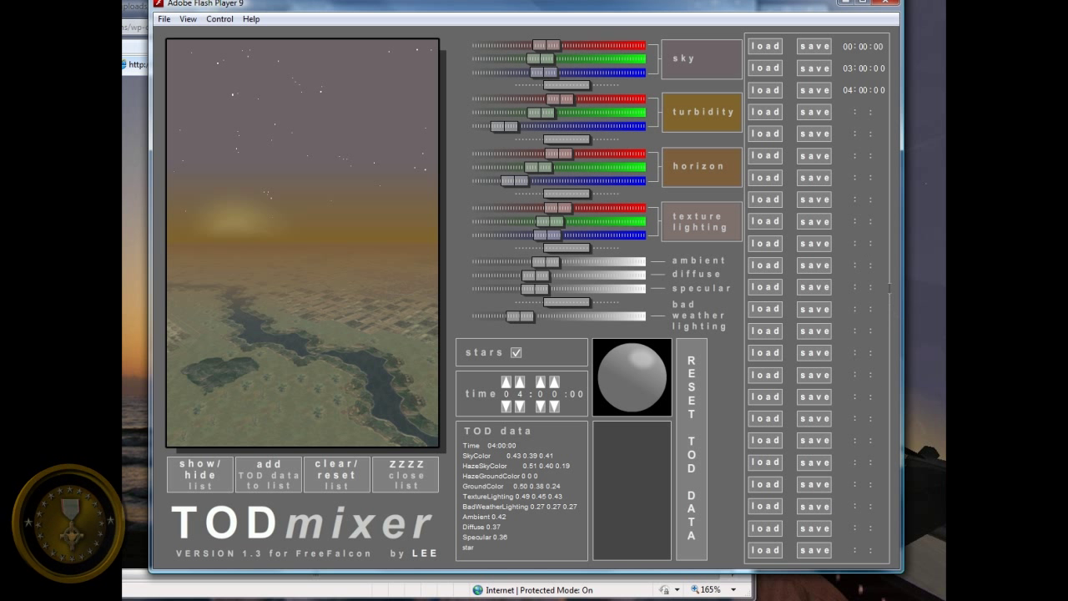
{"action": "mouse_move", "coordinate": [776, 221]}
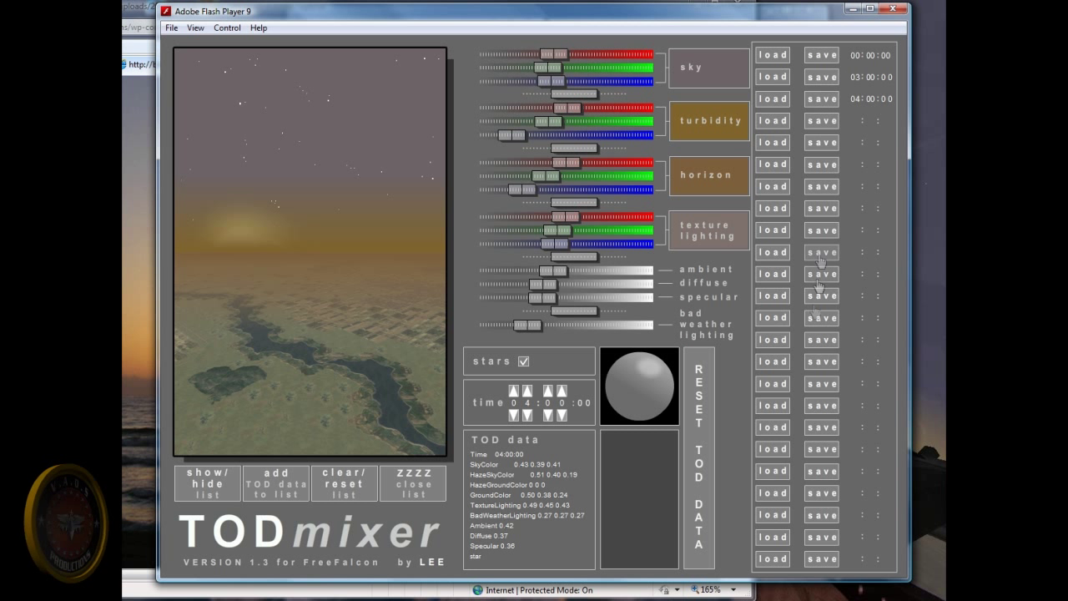
{"action": "mouse_move", "coordinate": [539, 350]}
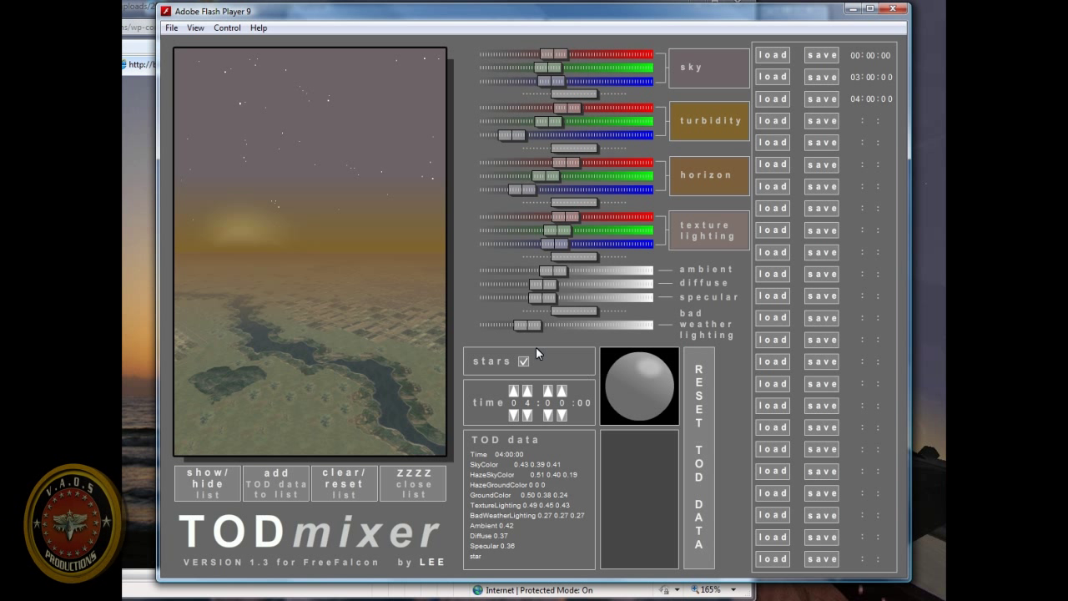
{"action": "mouse_move", "coordinate": [717, 154]}
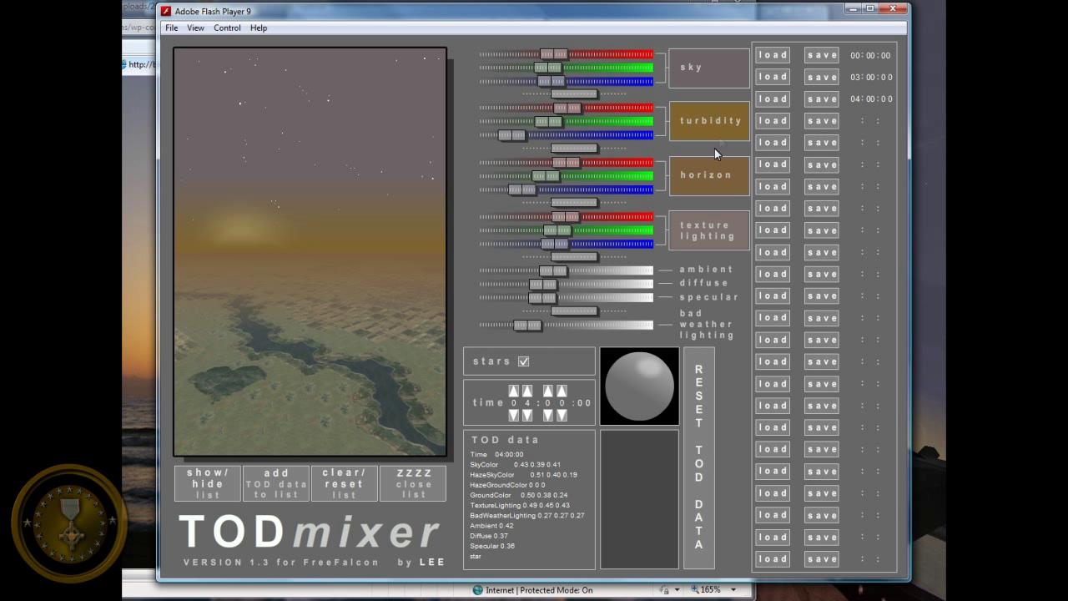
{"action": "left_click", "coordinate": [772, 54]}
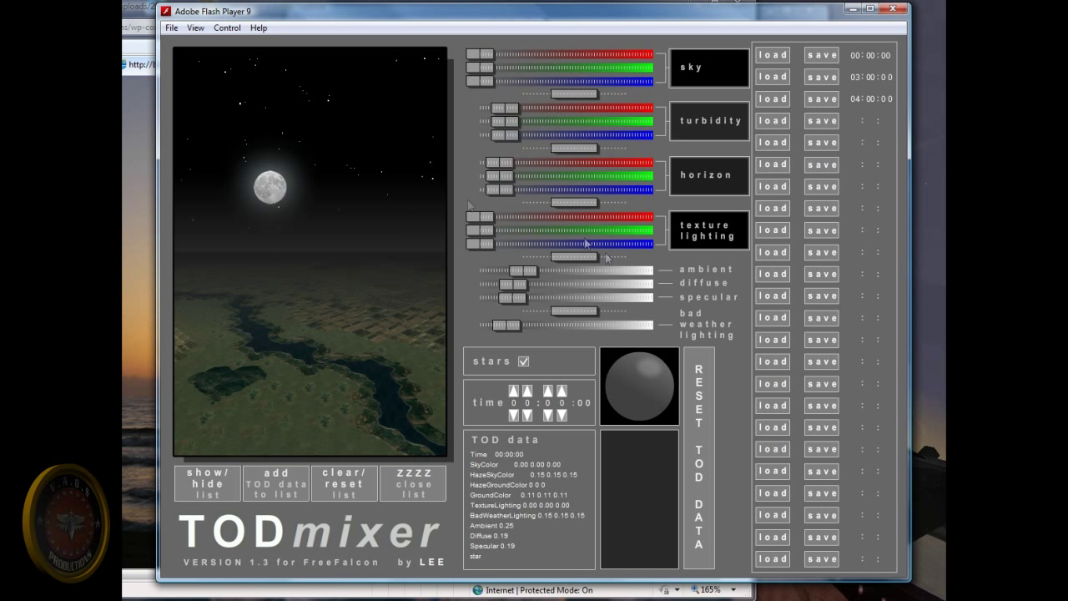
{"action": "mouse_move", "coordinate": [187, 493]}
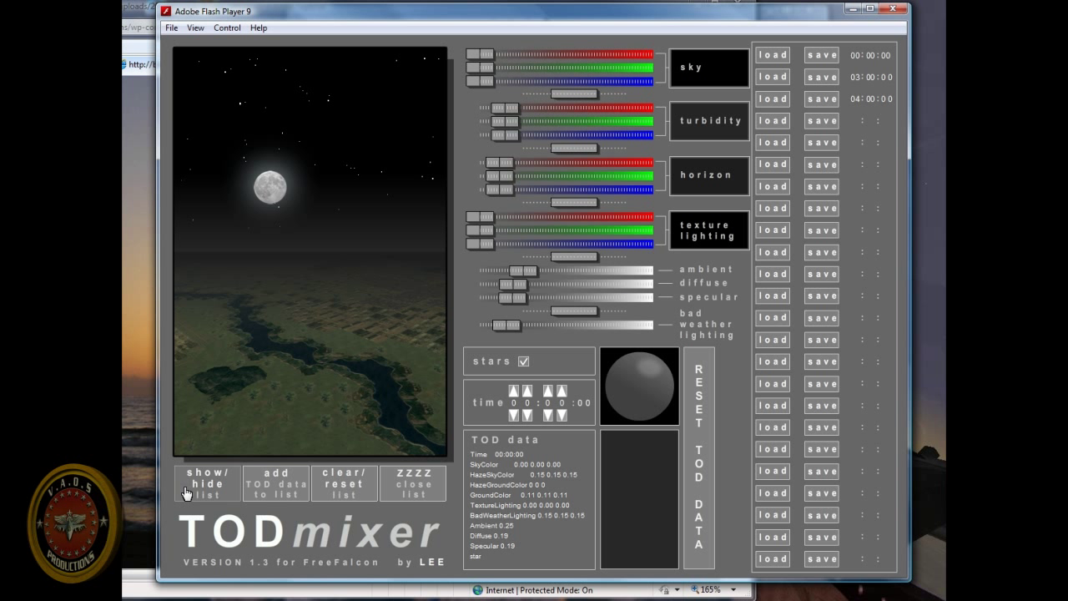
Step: Open the TOD list and add the midnight lighting entry to it
{"action": "left_click", "coordinate": [206, 483]}
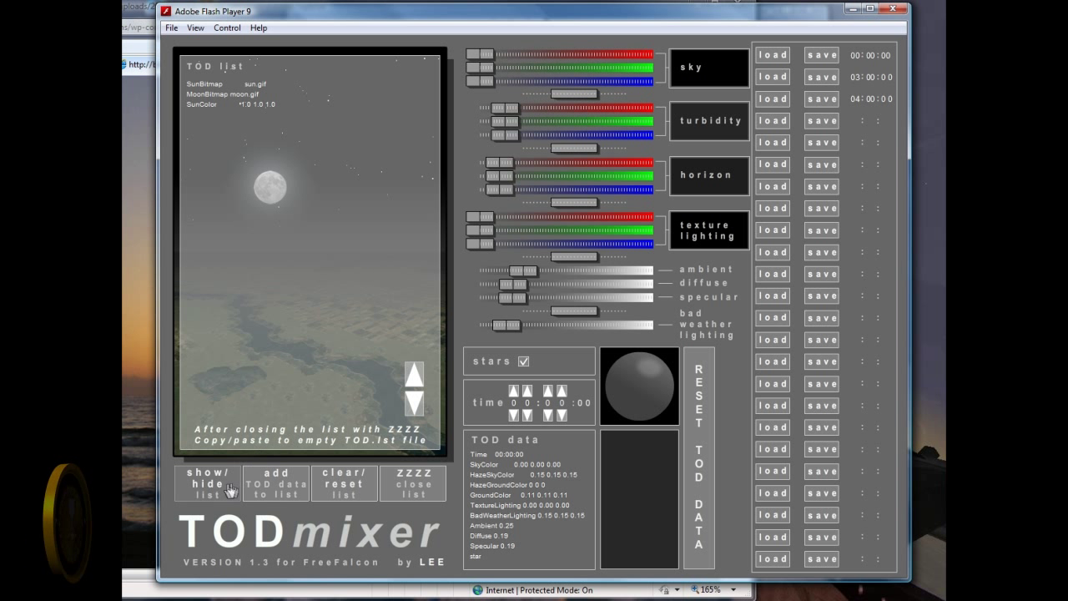
{"action": "mouse_move", "coordinate": [318, 457]}
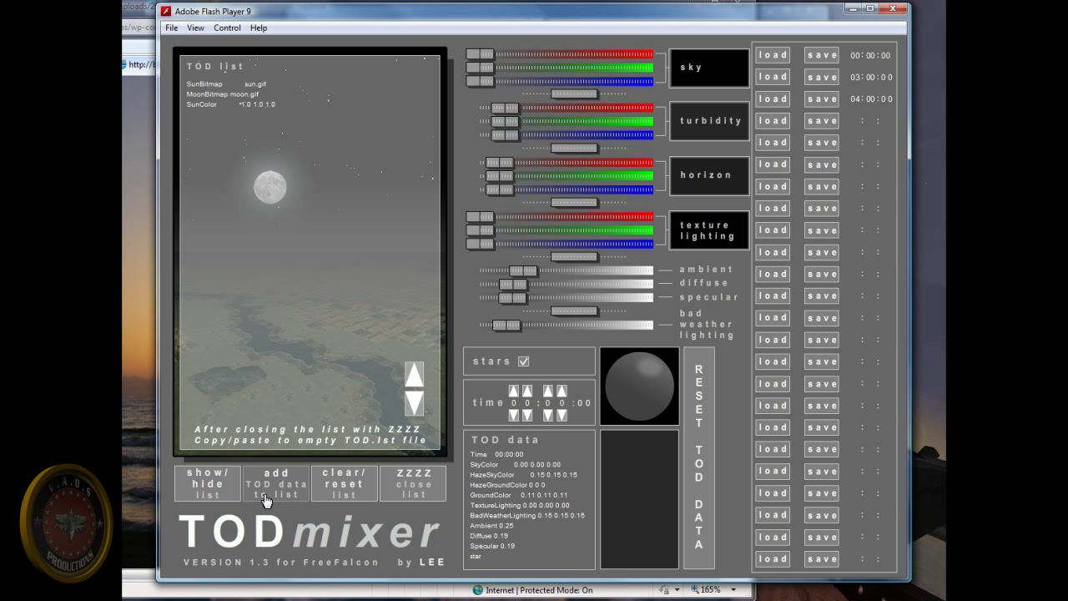
{"action": "left_click", "coordinate": [275, 484]}
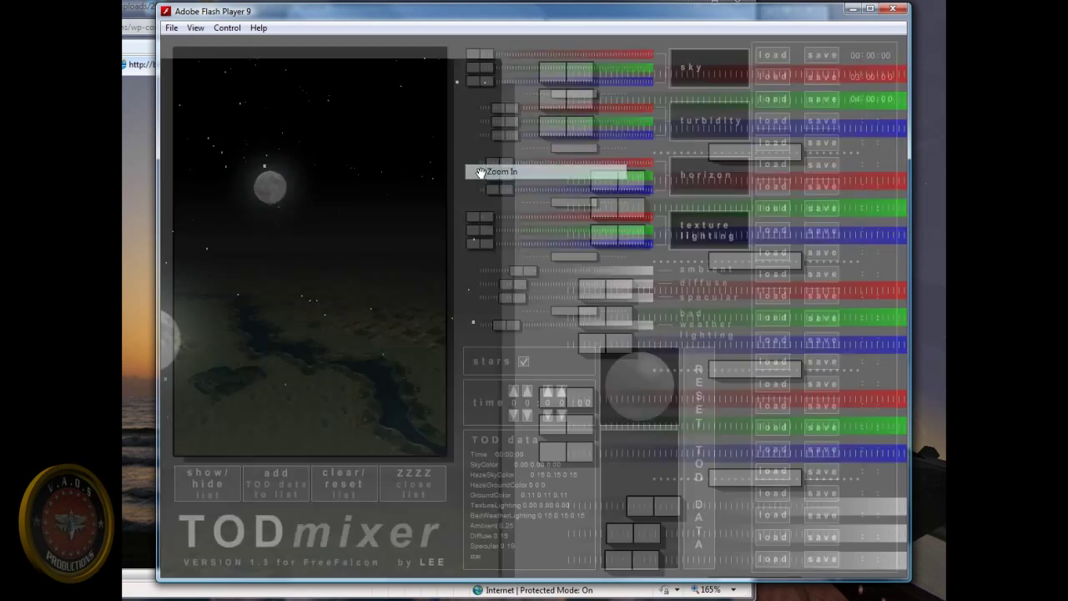
{"action": "left_click", "coordinate": [516, 171]}
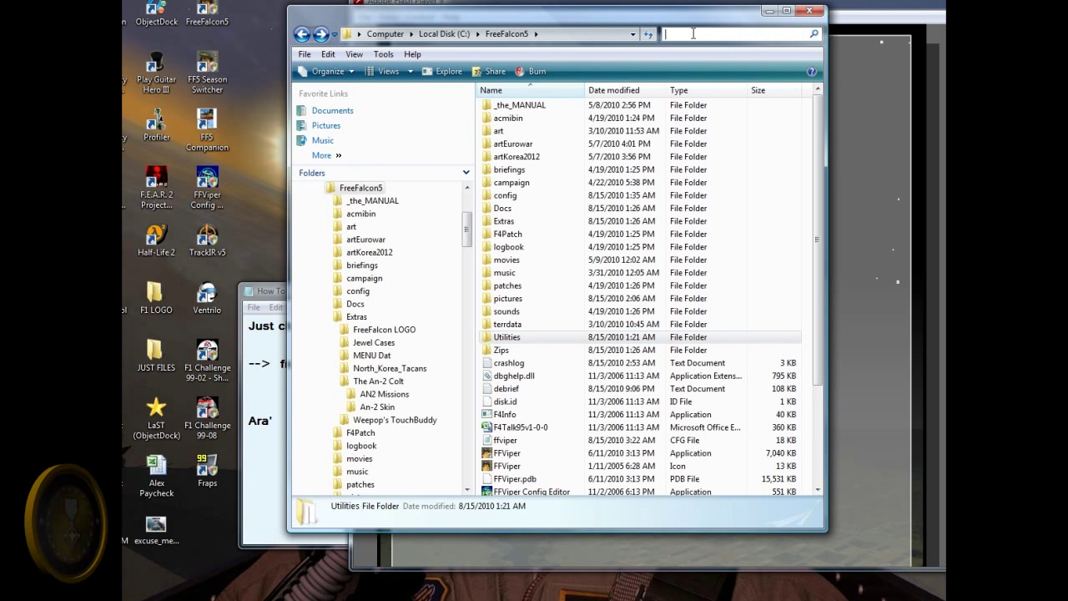
Step: Search the FreeFalcon5 folder for 'WE' and open the weather folder
{"action": "type", "text": "WEATHER"}
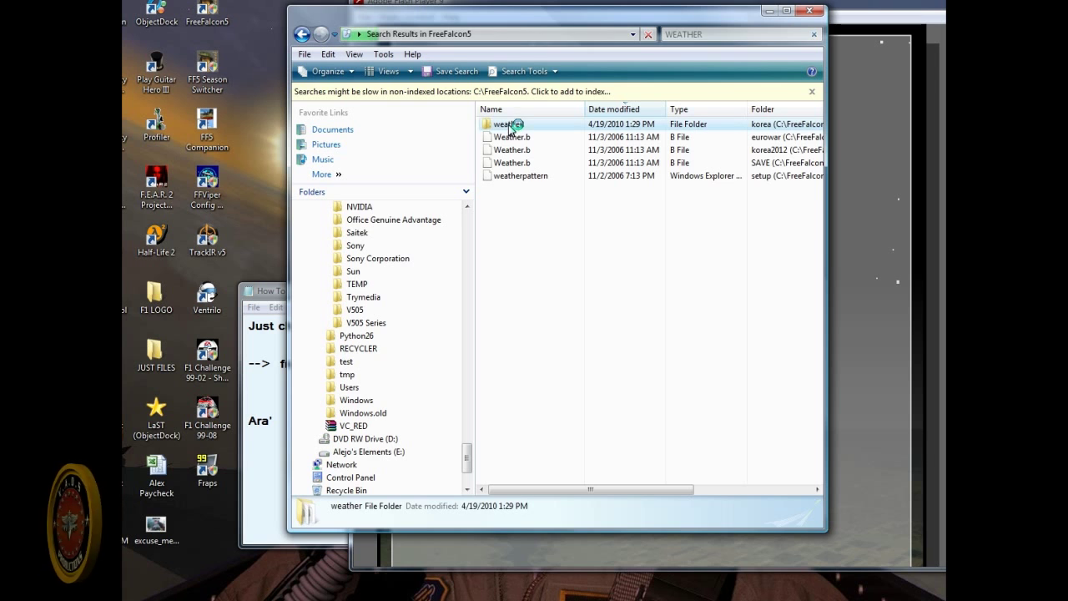
{"action": "double_click", "coordinate": [509, 124]}
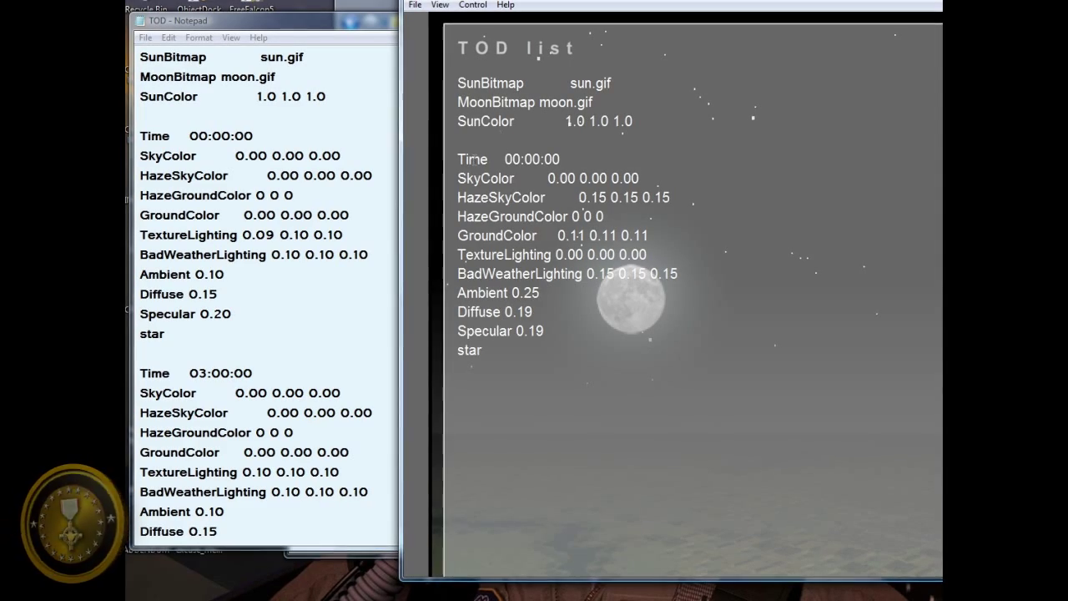
{"action": "double_click", "coordinate": [500, 197]}
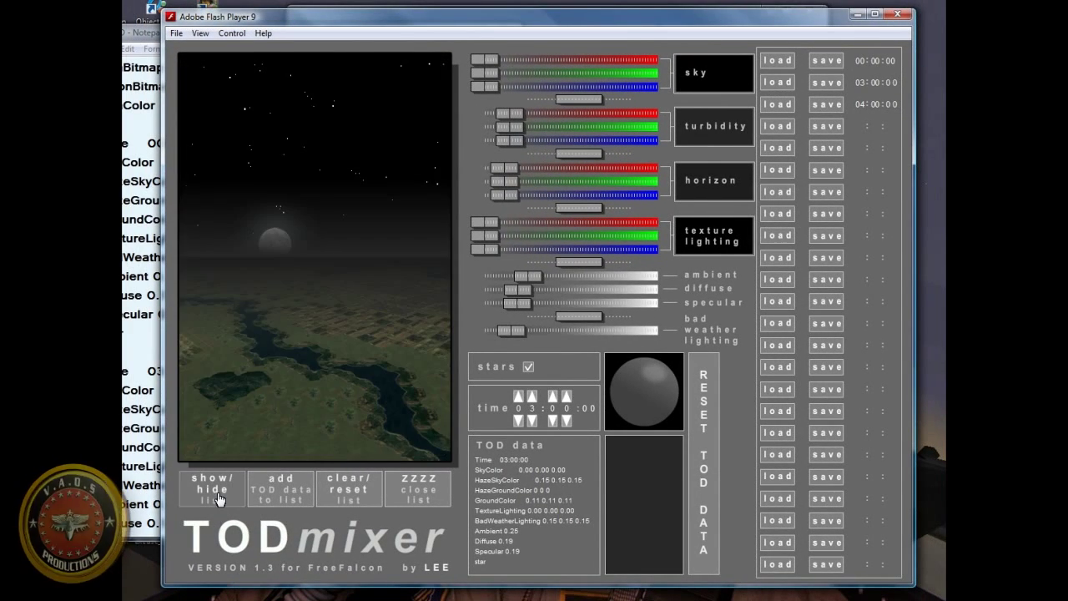
Step: Append the 03:00:00 lighting entry beneath midnight in the TOD list
{"action": "left_click", "coordinate": [213, 489]}
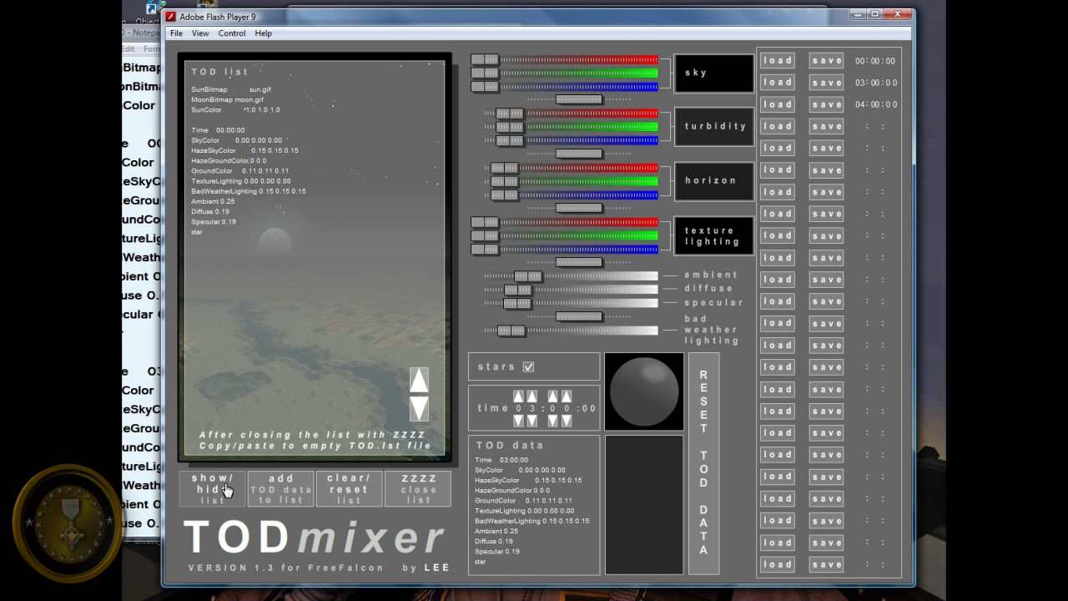
{"action": "left_click", "coordinate": [281, 488]}
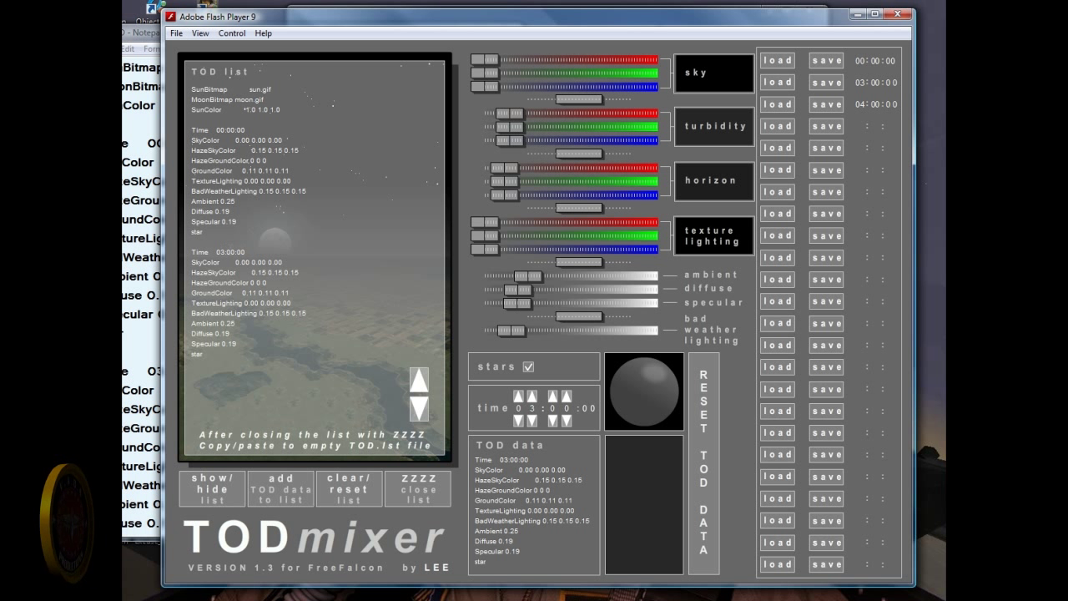